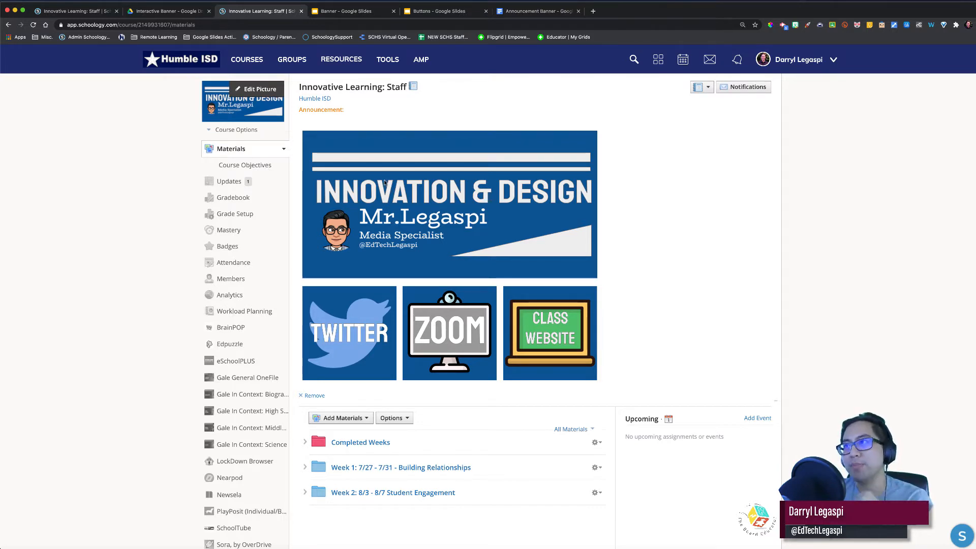
{"action": "mouse_move", "coordinate": [586, 252]}
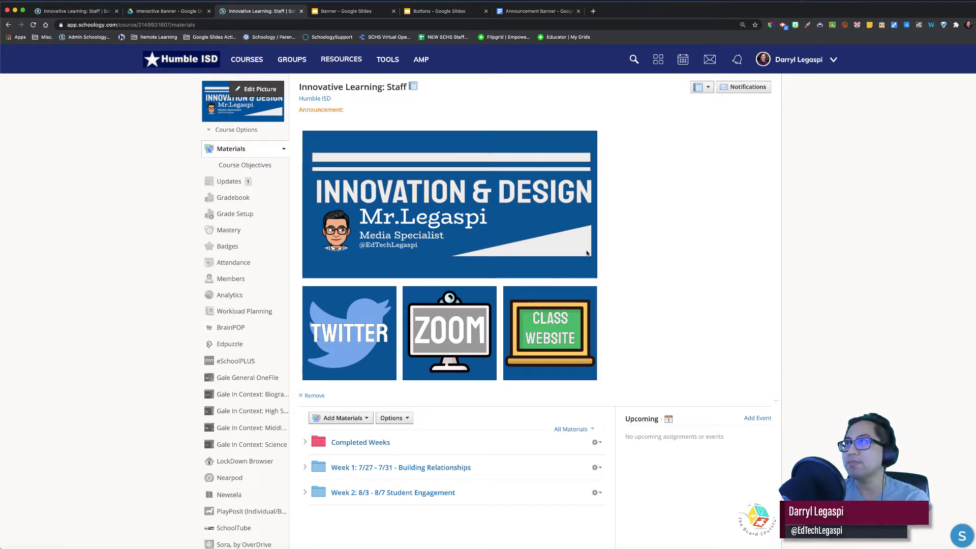
{"action": "mouse_move", "coordinate": [714, 234]}
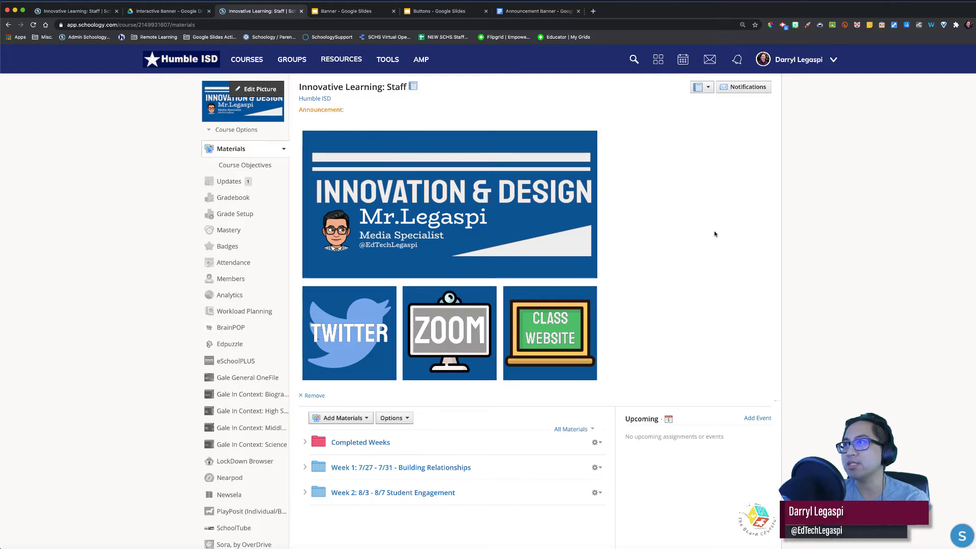
{"action": "mouse_move", "coordinate": [572, 267]}
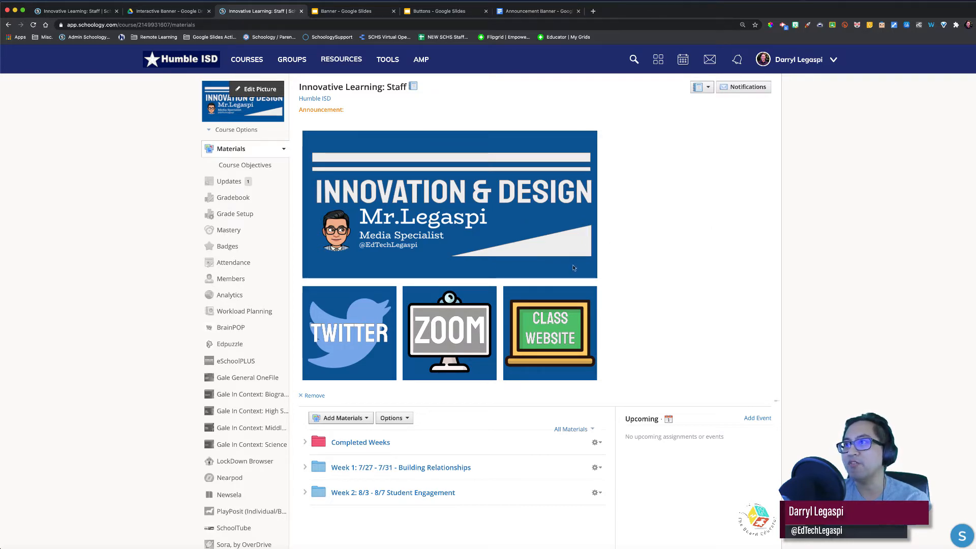
{"action": "mouse_move", "coordinate": [528, 249]}
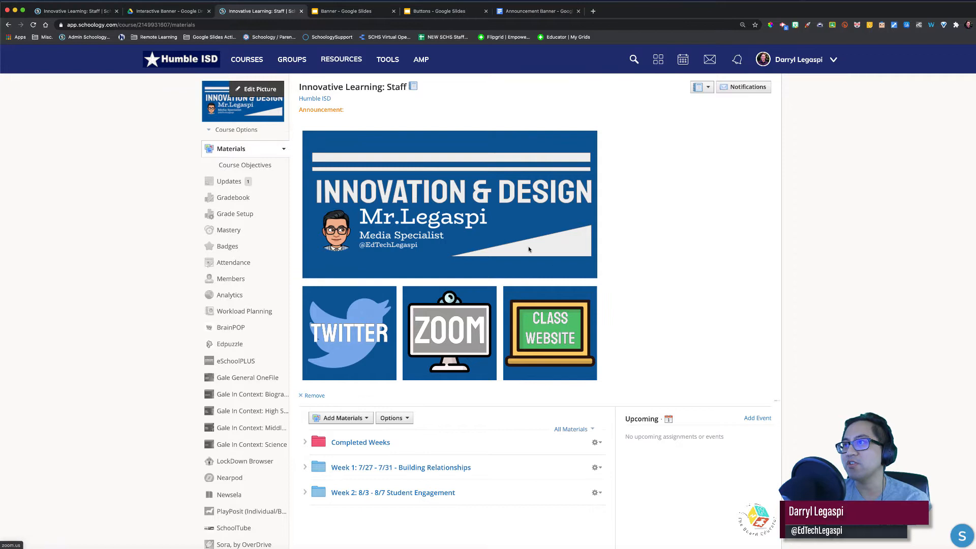
{"action": "mouse_move", "coordinate": [490, 203]}
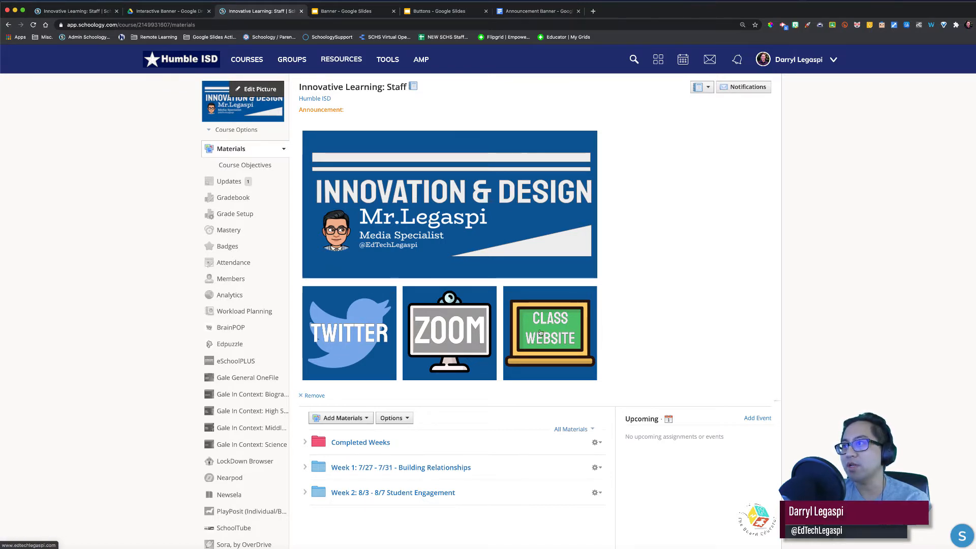
{"action": "mouse_move", "coordinate": [352, 342]}
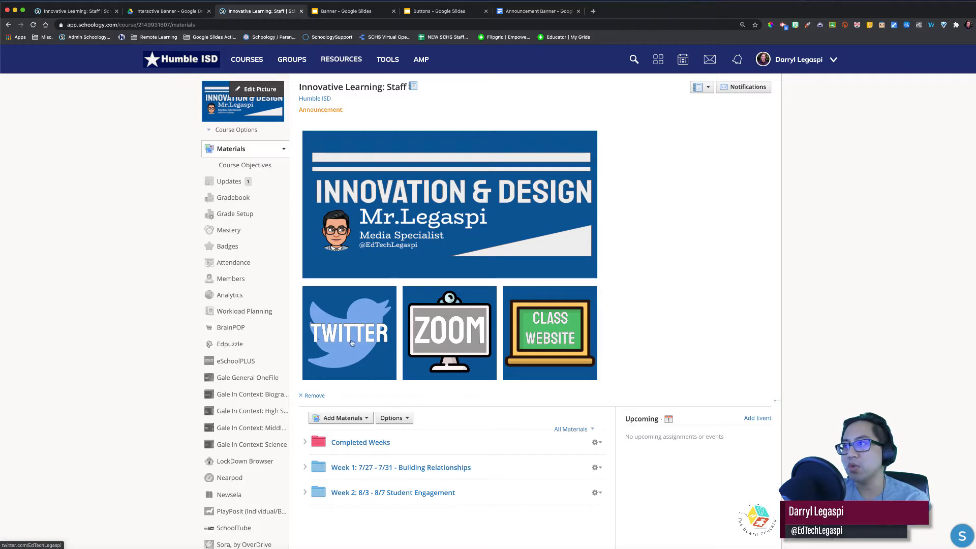
{"action": "mouse_move", "coordinate": [454, 334]}
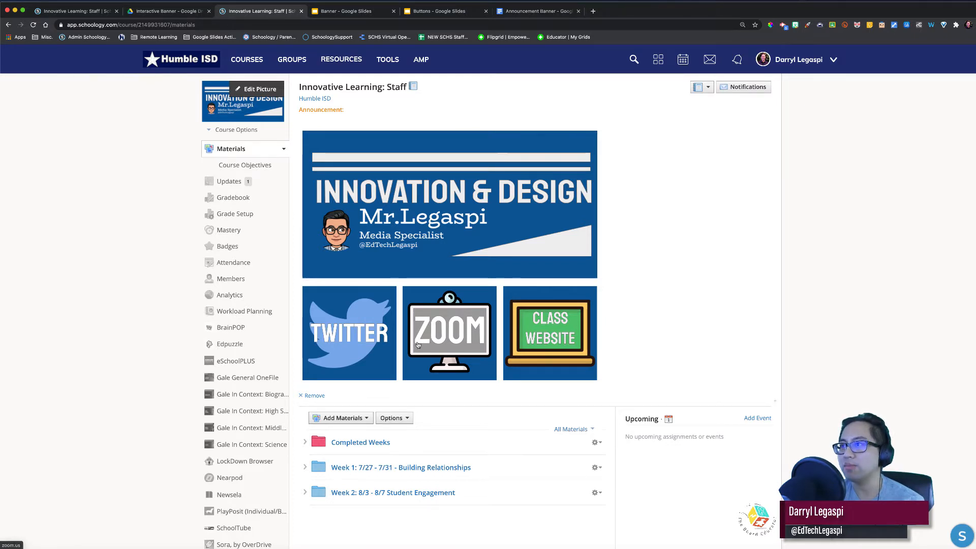
Test the announcement's Twitter and Zoom buttons, each opening its linked page in a new tab.
{"action": "left_click", "coordinate": [349, 332]}
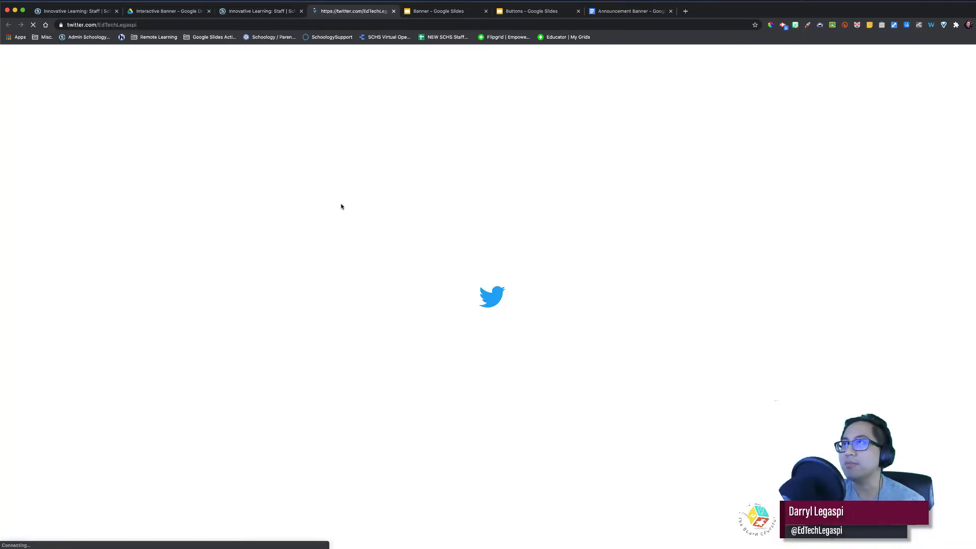
{"action": "left_click", "coordinate": [260, 10]}
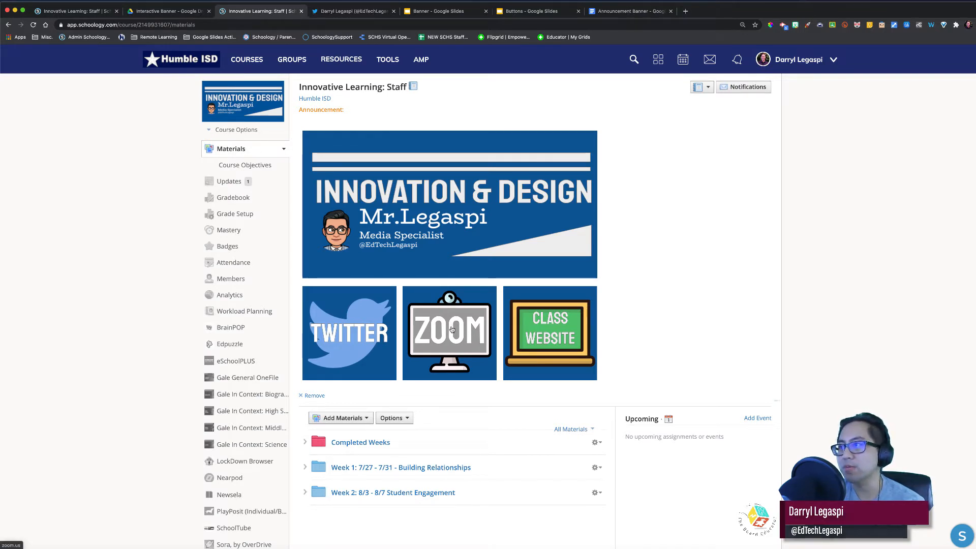
{"action": "left_click", "coordinate": [448, 332]}
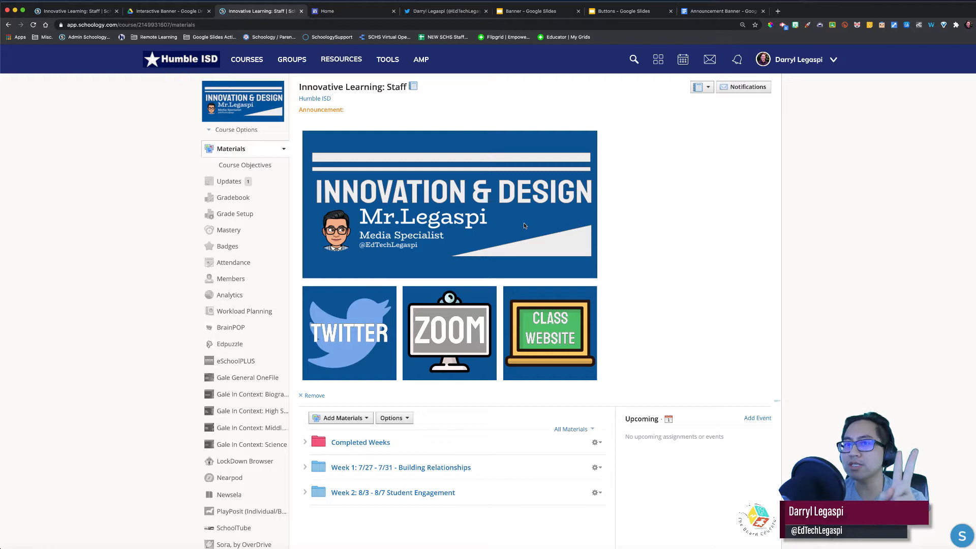
{"action": "mouse_move", "coordinate": [562, 243]}
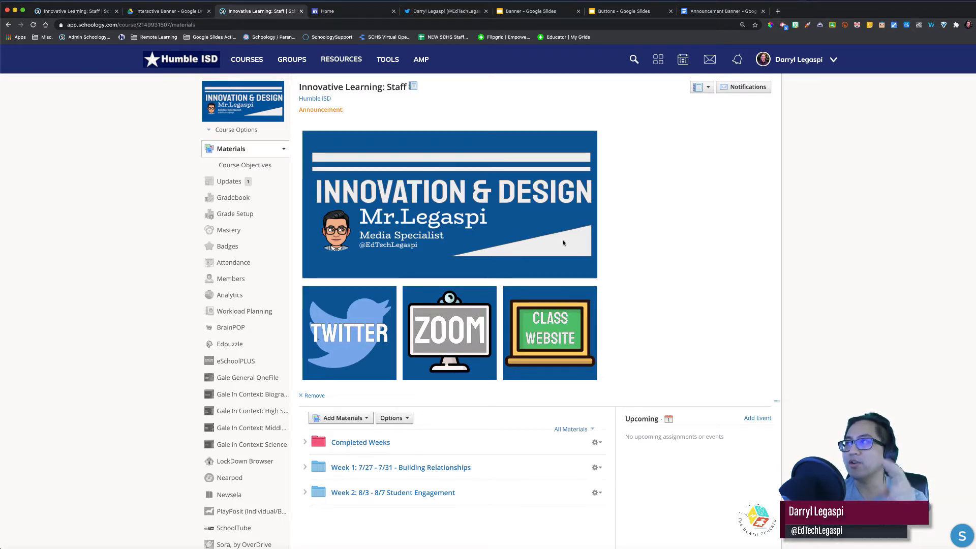
{"action": "mouse_move", "coordinate": [396, 180]}
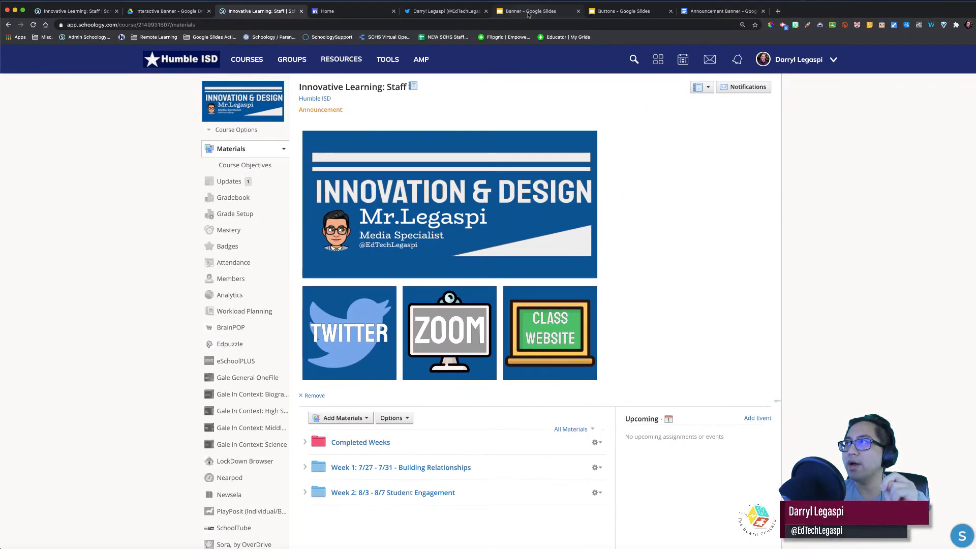
Switch to the Banner deck and view its Page setup, cancelling without changes.
{"action": "left_click", "coordinate": [532, 10]}
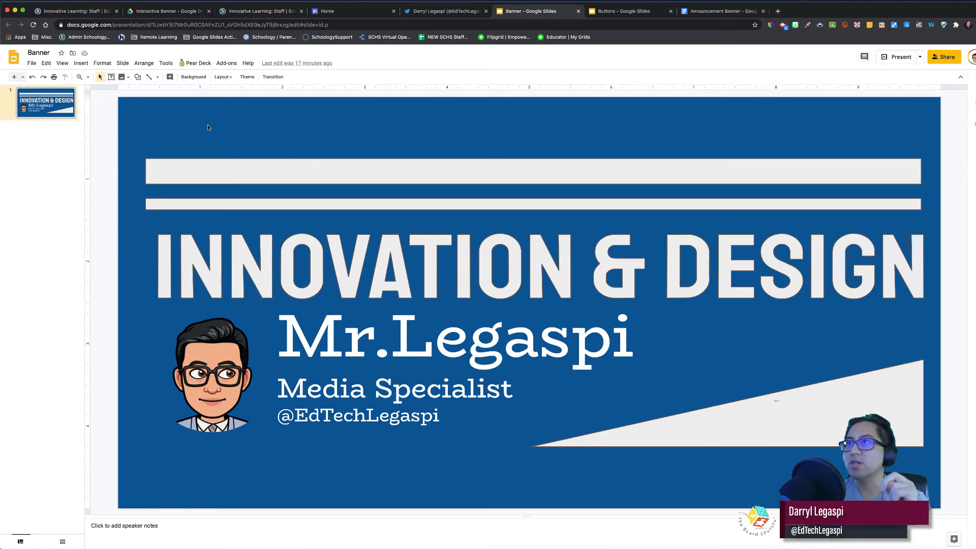
{"action": "mouse_move", "coordinate": [116, 113]}
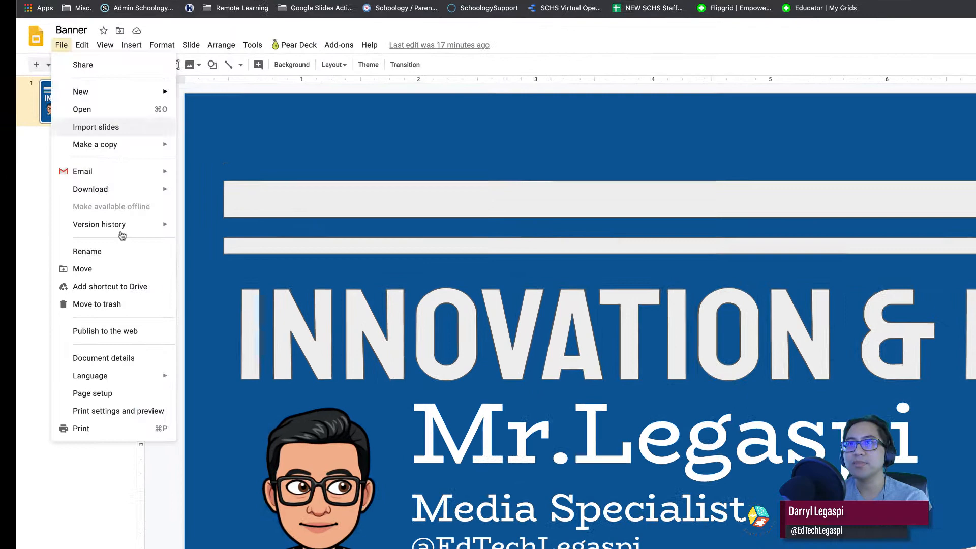
{"action": "left_click", "coordinate": [92, 392]}
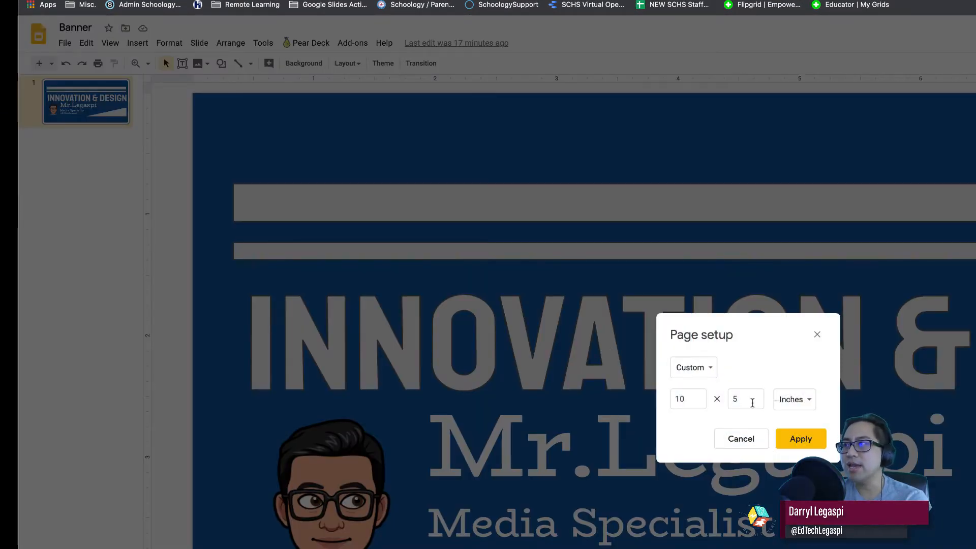
{"action": "left_click", "coordinate": [800, 440]}
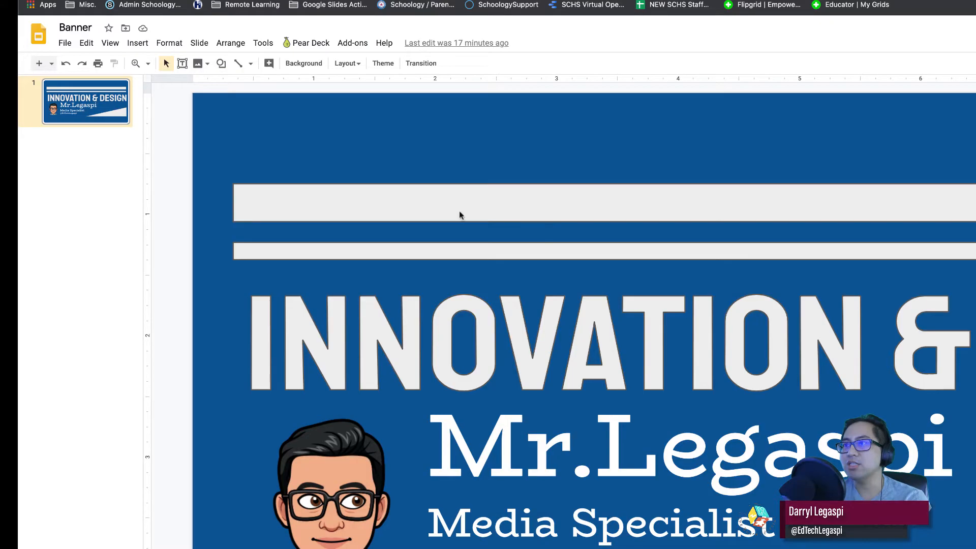
{"action": "mouse_move", "coordinate": [67, 42]}
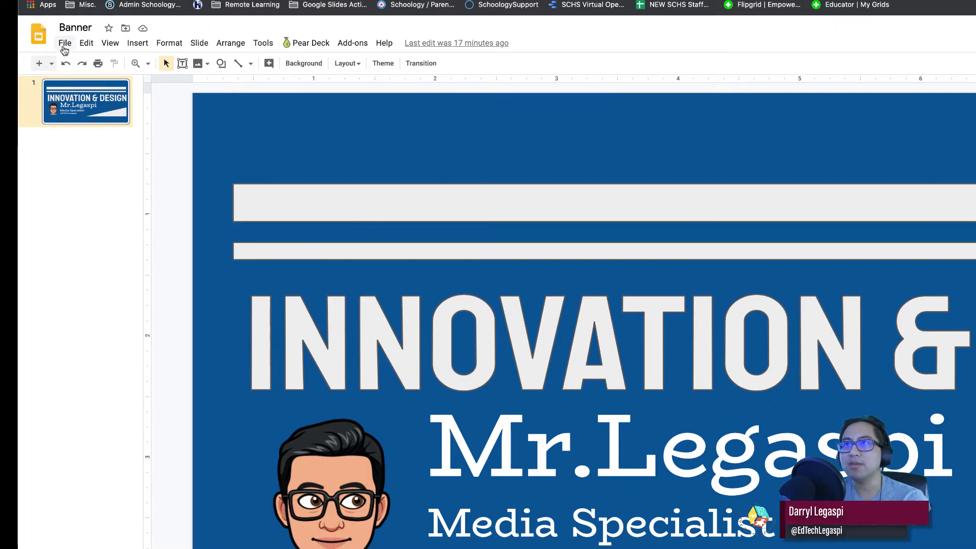
Reopen Page setup to confirm the custom 10 x 5 inch size, then cancel again.
{"action": "left_click", "coordinate": [65, 43]}
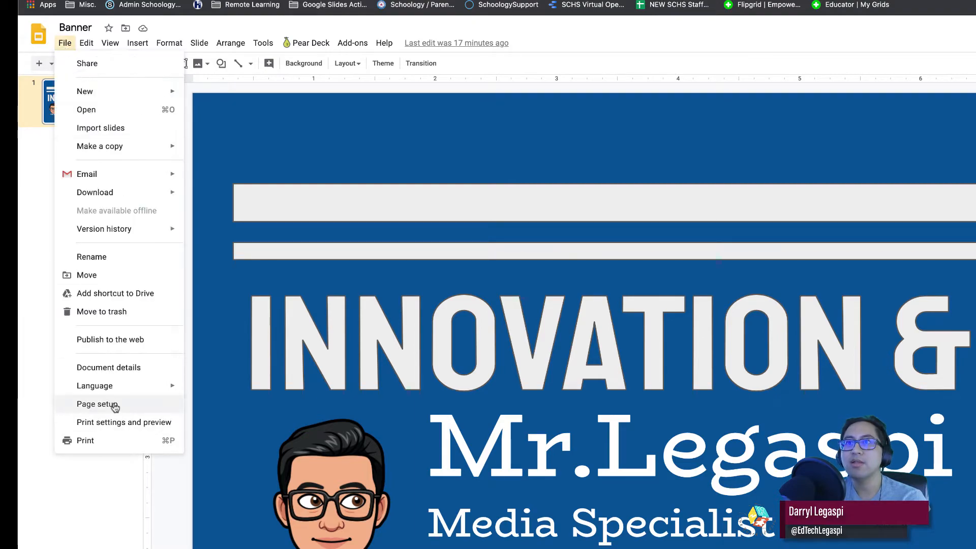
{"action": "left_click", "coordinate": [97, 404]}
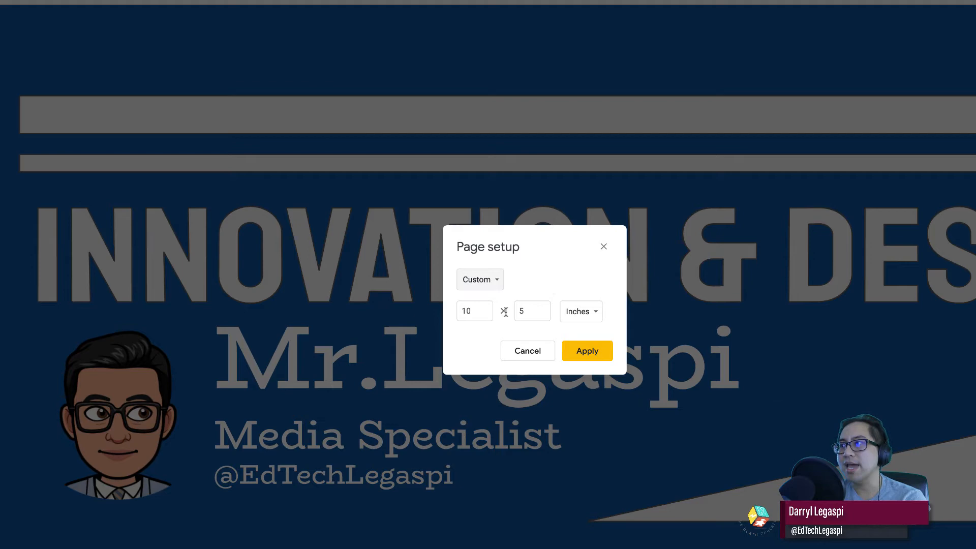
{"action": "left_click", "coordinate": [585, 350]}
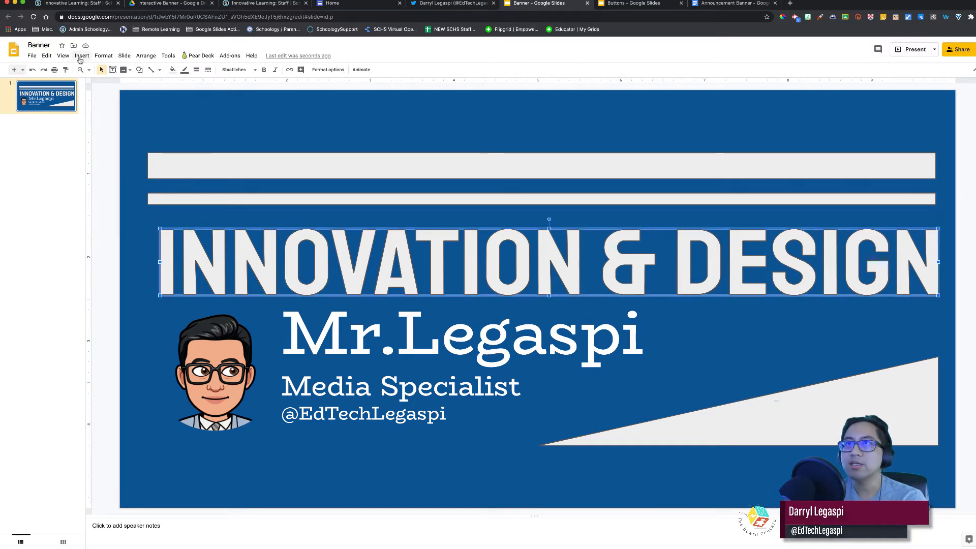
Glance at the Insert menu, select the name and Media Specialist text box, then start a new browser tab.
{"action": "left_click", "coordinate": [81, 55]}
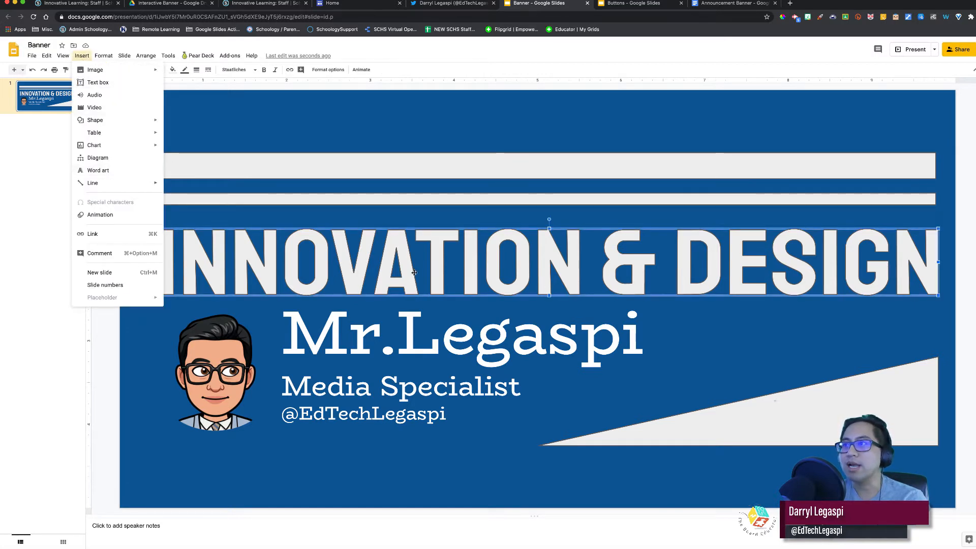
{"action": "left_click", "coordinate": [436, 337]}
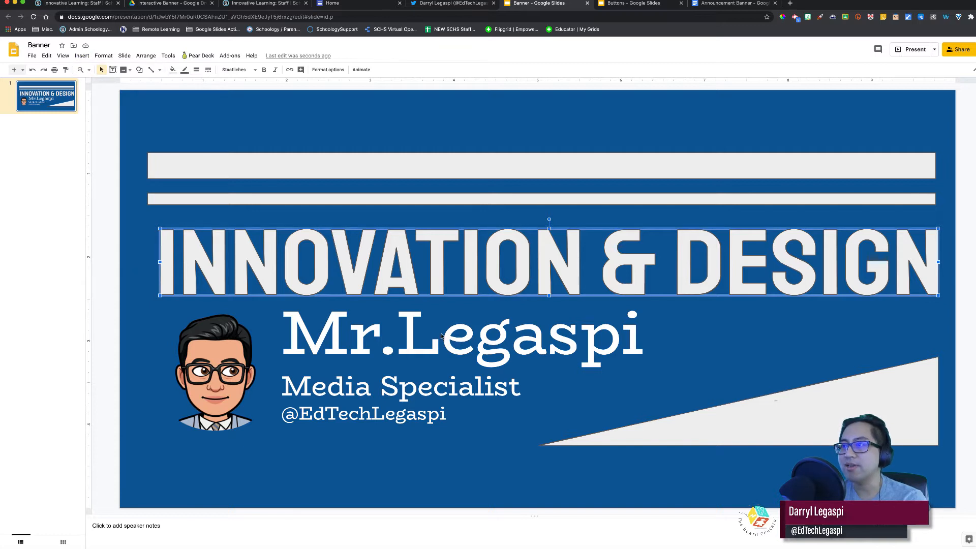
{"action": "mouse_move", "coordinate": [404, 304]}
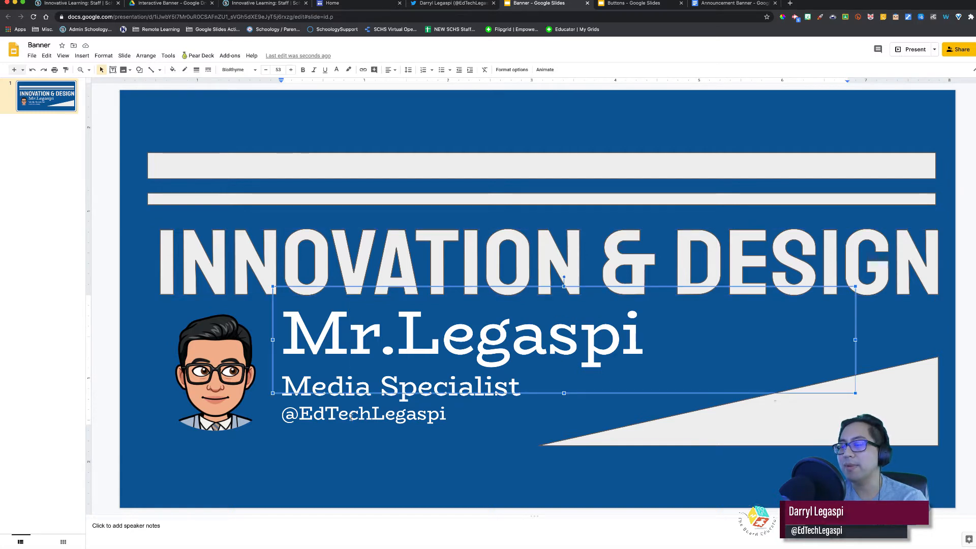
{"action": "left_click", "coordinate": [713, 431]}
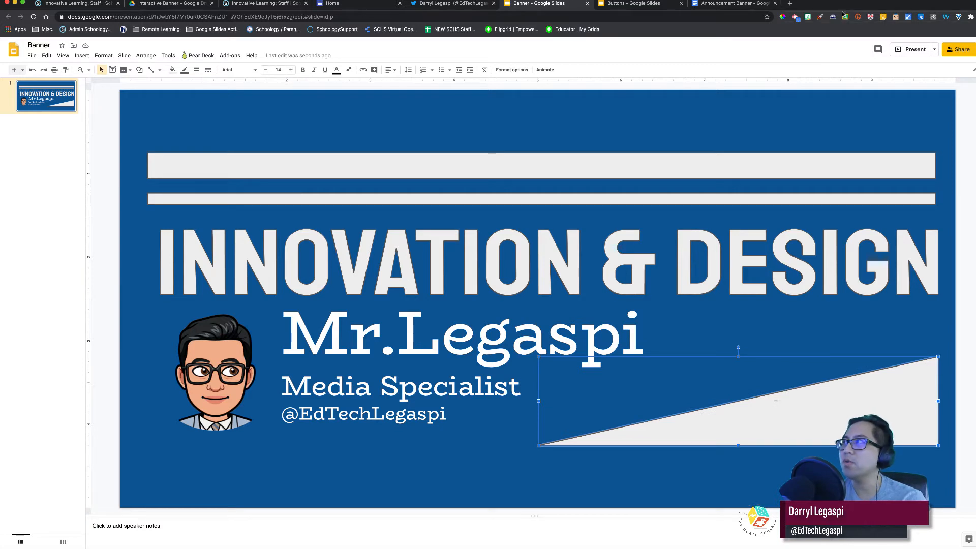
{"action": "left_click", "coordinate": [883, 4]}
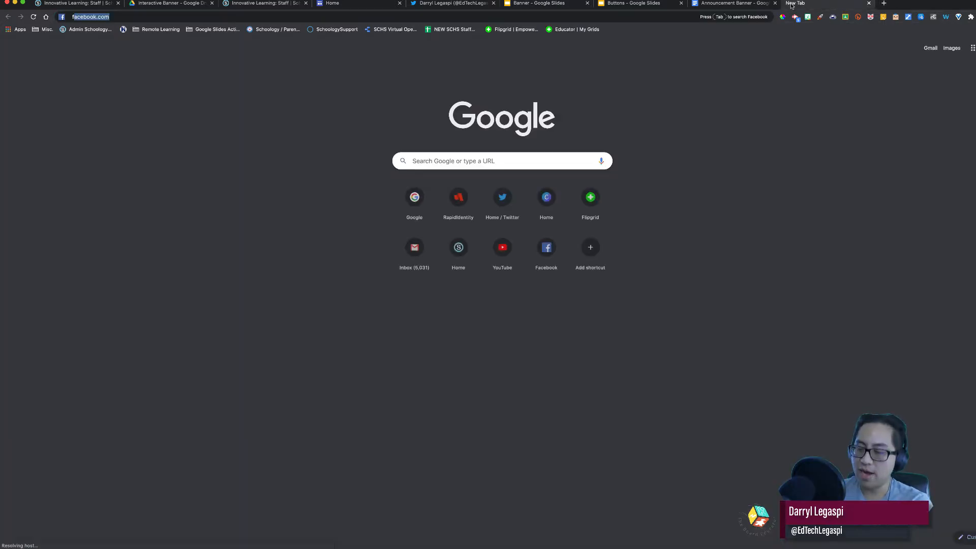
Search the web for 'fontpair' and open the FontPair site from the results.
{"action": "type", "text": "fontpair"}
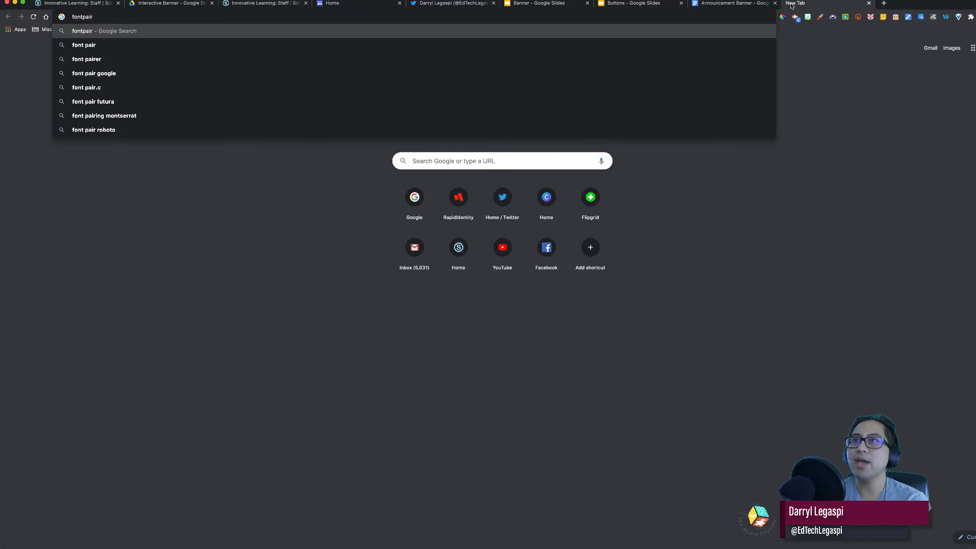
{"action": "key", "text": "Return"}
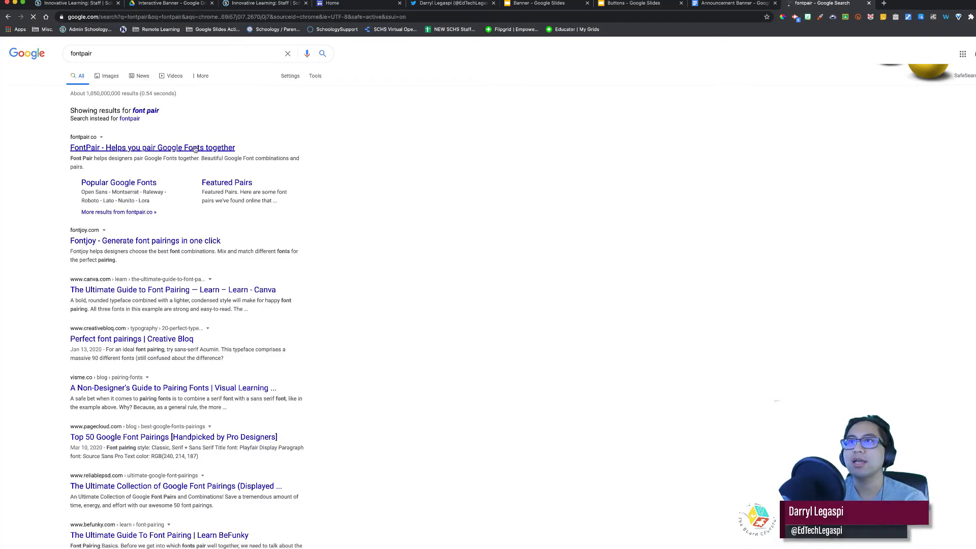
{"action": "left_click", "coordinate": [153, 147]}
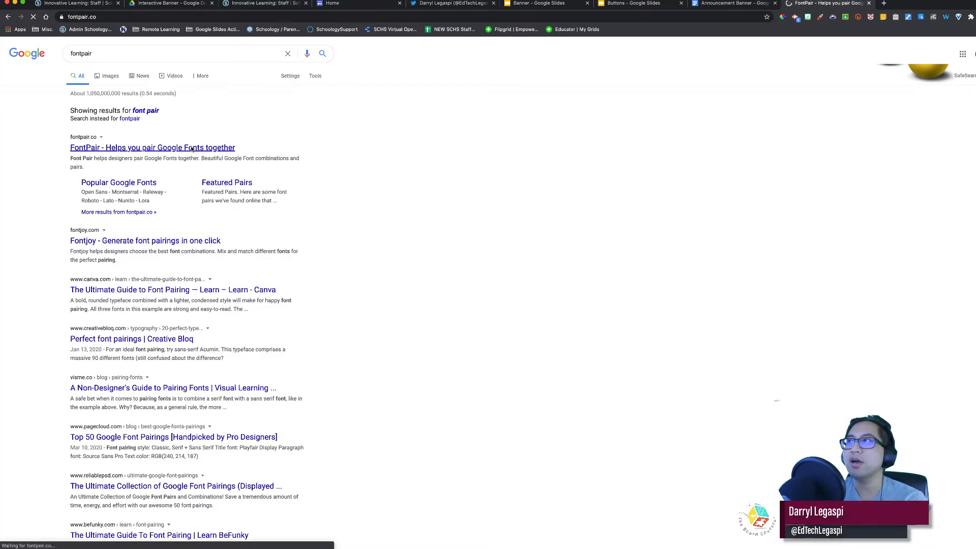
{"action": "left_click", "coordinate": [152, 147]}
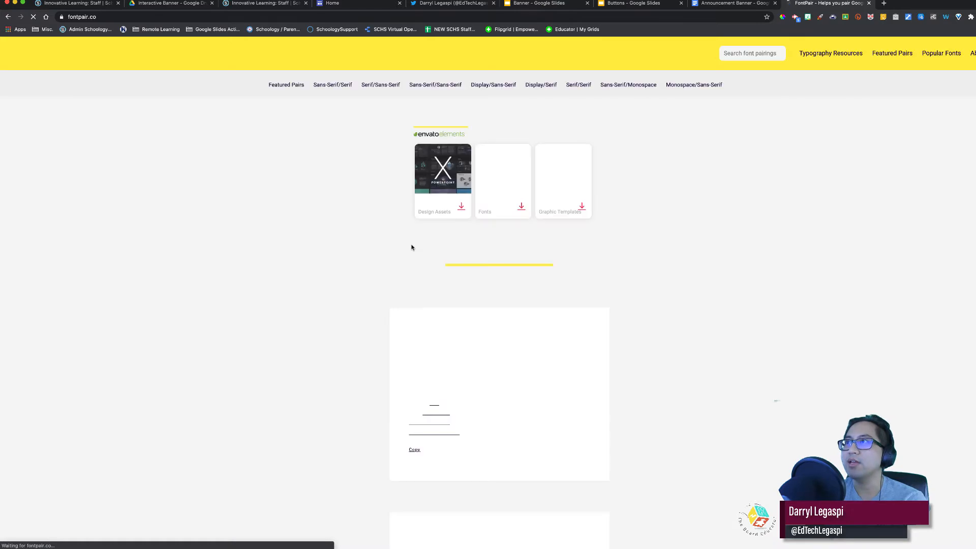
Scroll the results and open the Fontjoy font-pairing generator site.
{"action": "scroll", "scroll_direction": "down", "scroll_amount": 3}
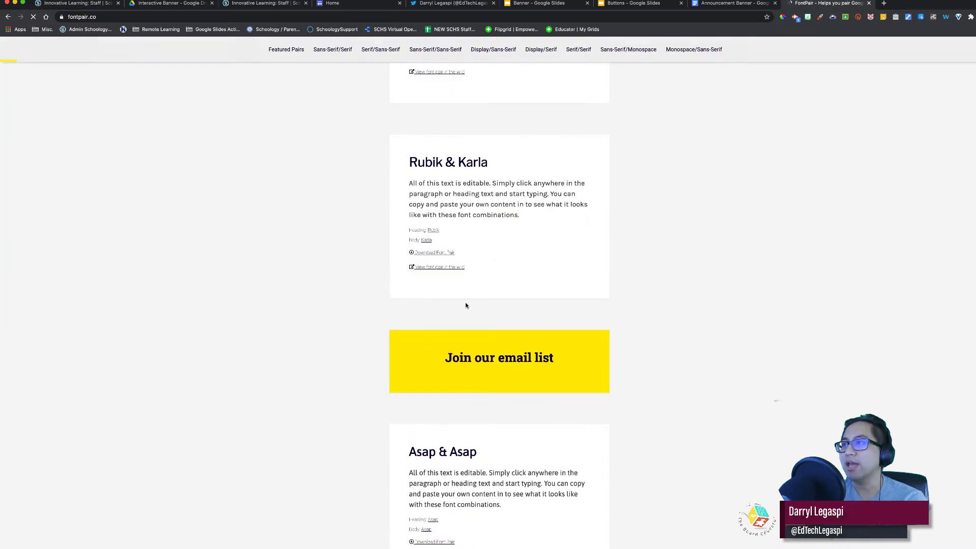
{"action": "scroll", "scroll_direction": "down", "scroll_amount": 3}
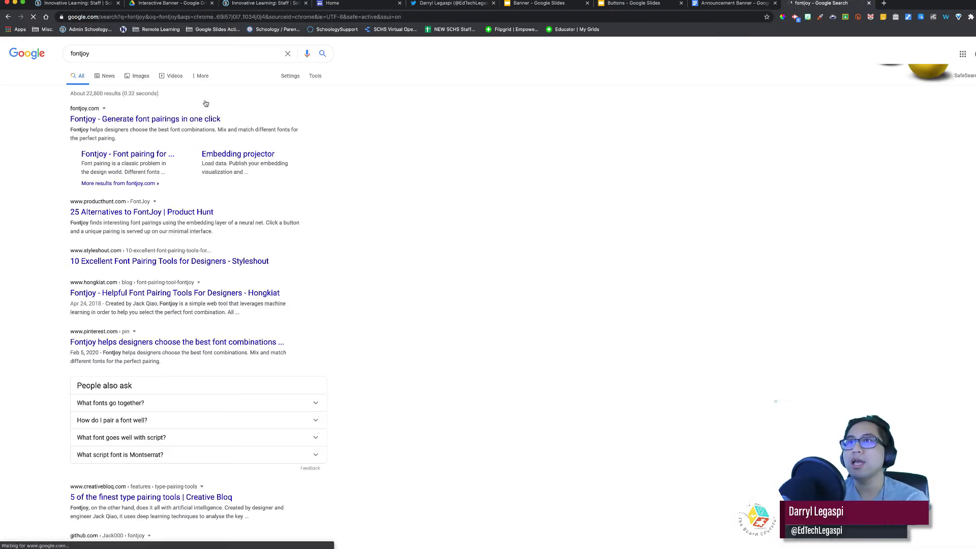
{"action": "left_click", "coordinate": [144, 119]}
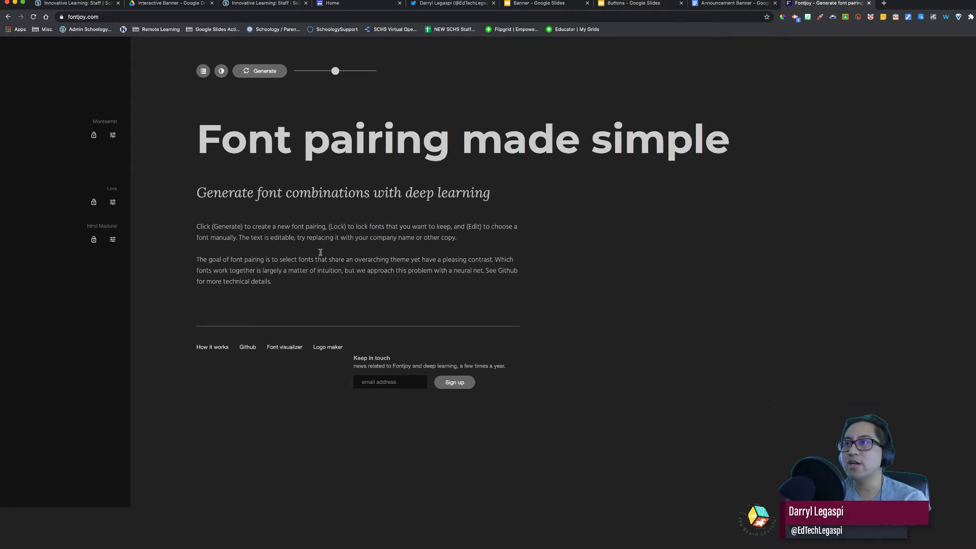
{"action": "mouse_move", "coordinate": [319, 253]}
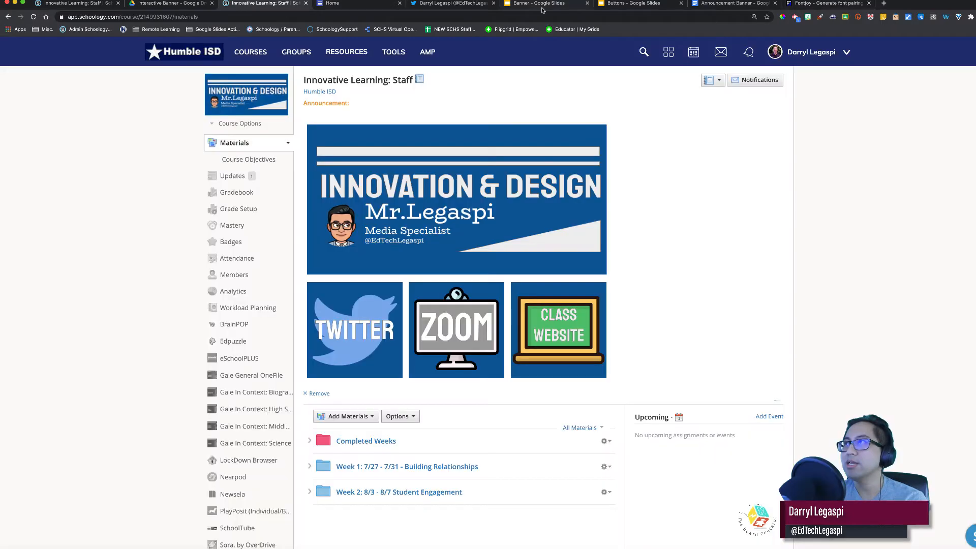
Switch to the Buttons deck and check its 6 x 6 inch page setup.
{"action": "left_click", "coordinate": [536, 3]}
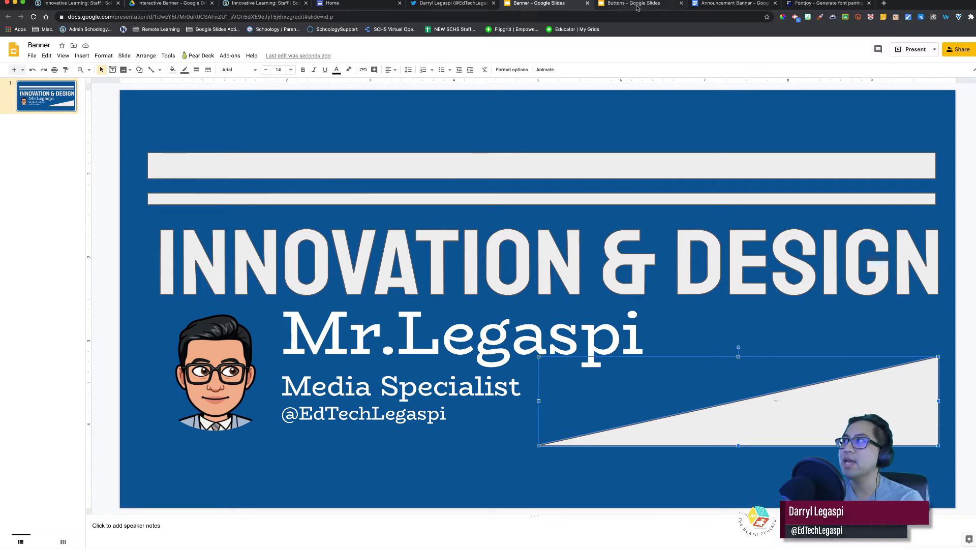
{"action": "left_click", "coordinate": [630, 3]}
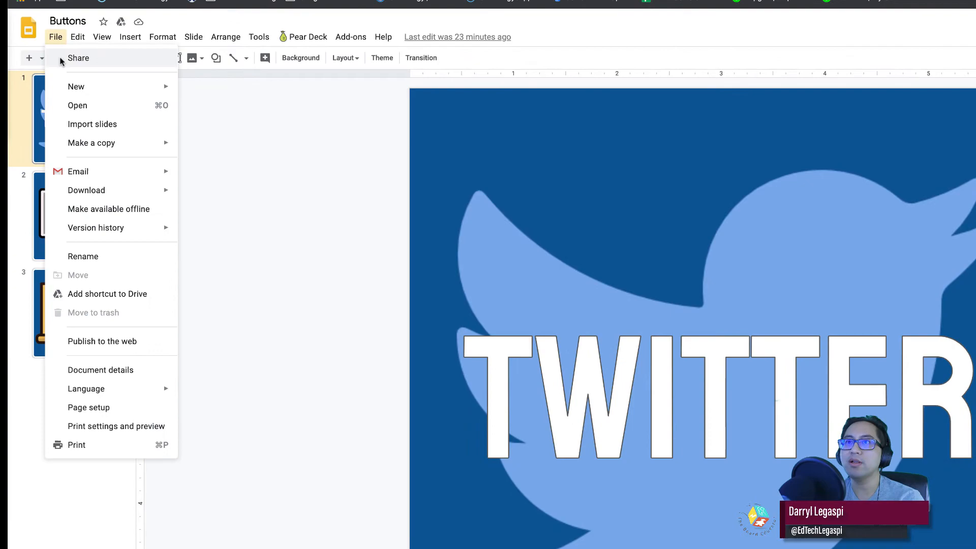
{"action": "left_click", "coordinate": [88, 407]}
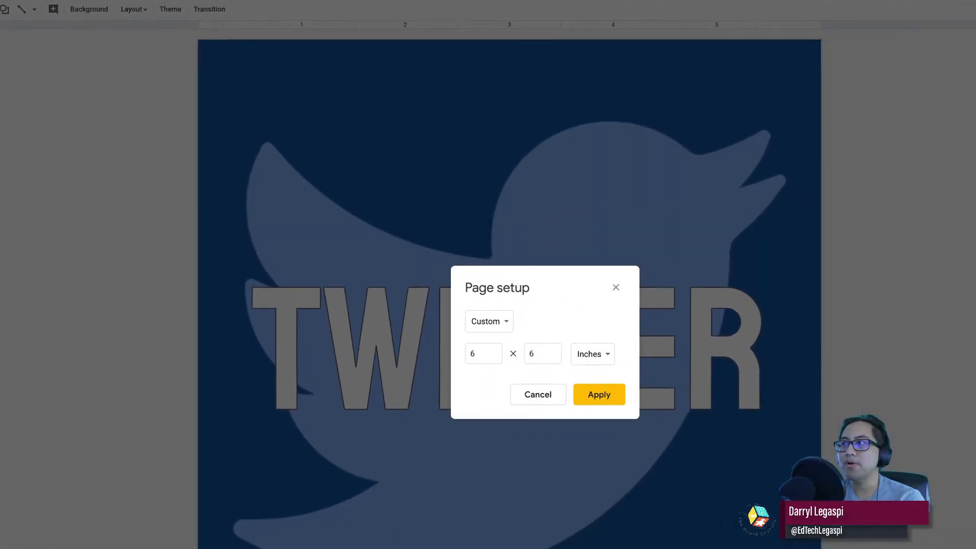
{"action": "mouse_move", "coordinate": [588, 353]}
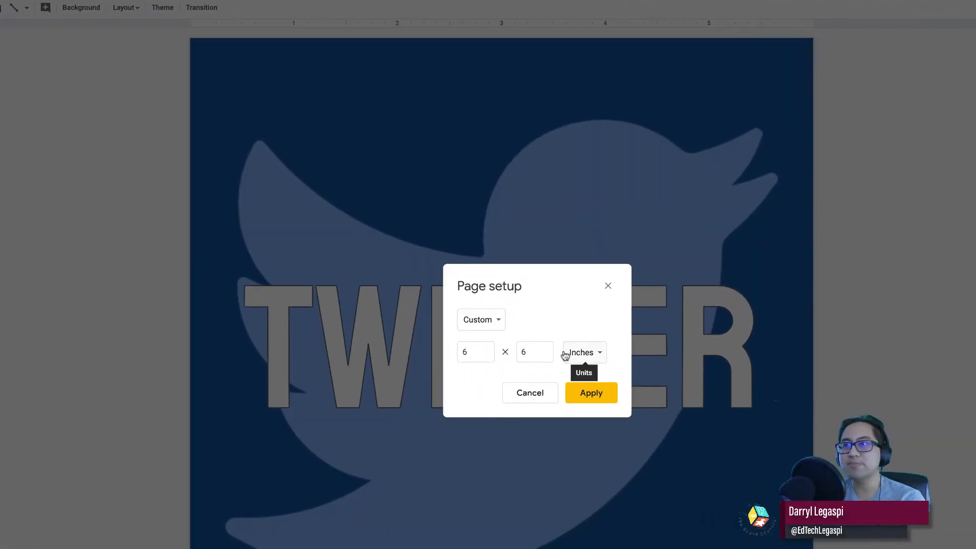
{"action": "mouse_move", "coordinate": [601, 301]}
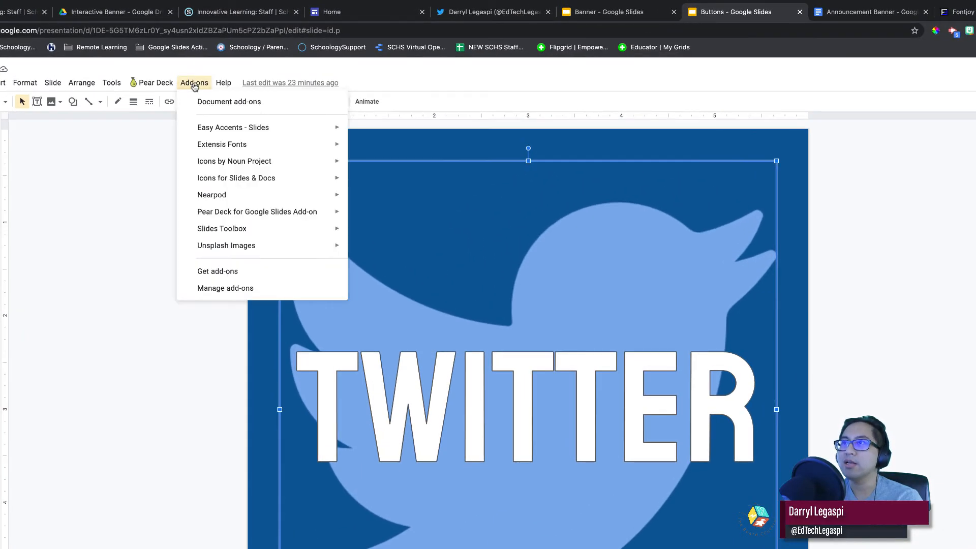
{"action": "mouse_move", "coordinate": [221, 144]}
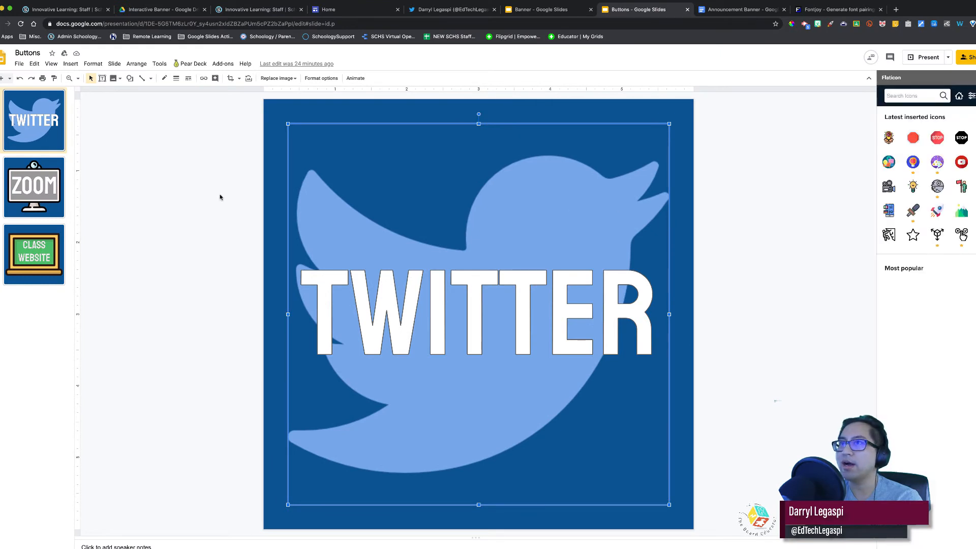
View the Zoom button slide and search the Flaticon library for 'Classroom' icons.
{"action": "left_click", "coordinate": [33, 187]}
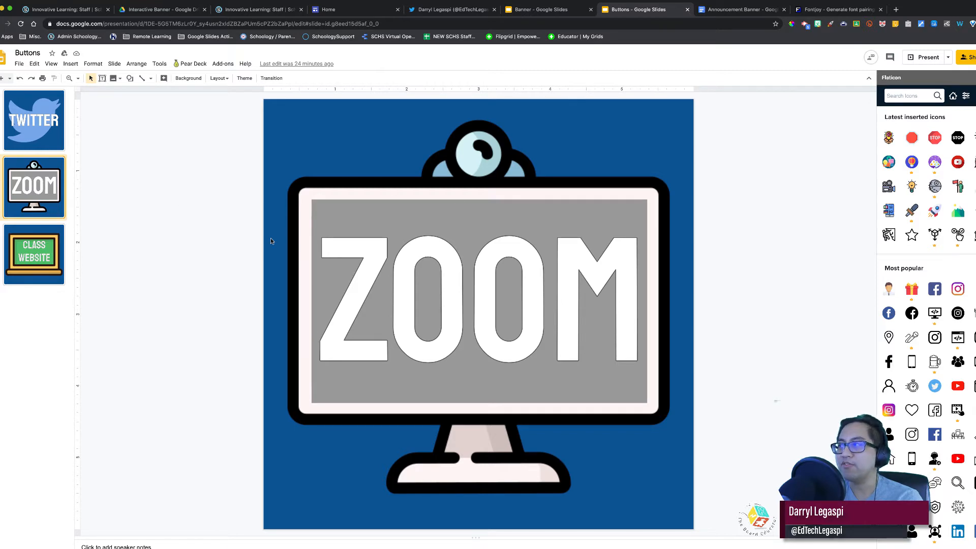
{"action": "left_click", "coordinate": [34, 120]}
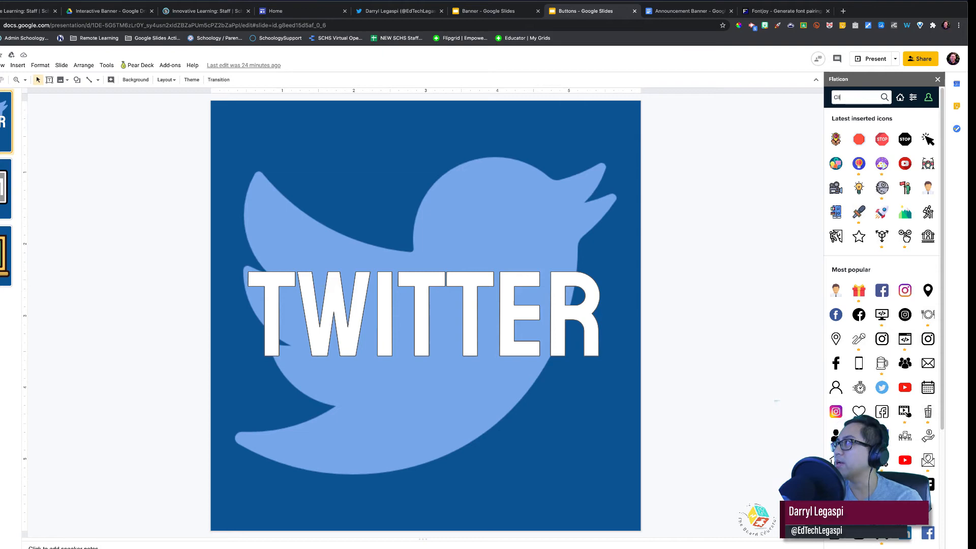
{"action": "type", "text": "Classroom"}
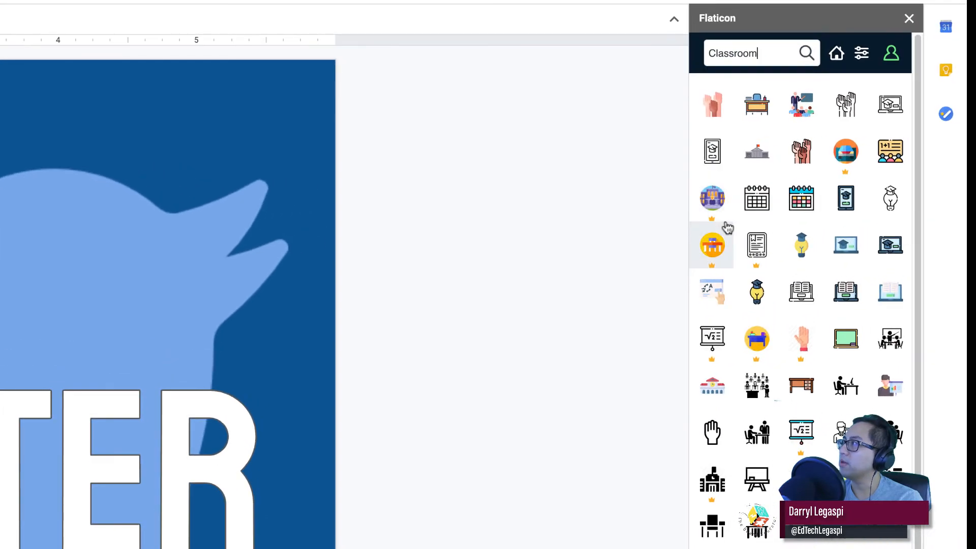
{"action": "mouse_move", "coordinate": [713, 221]}
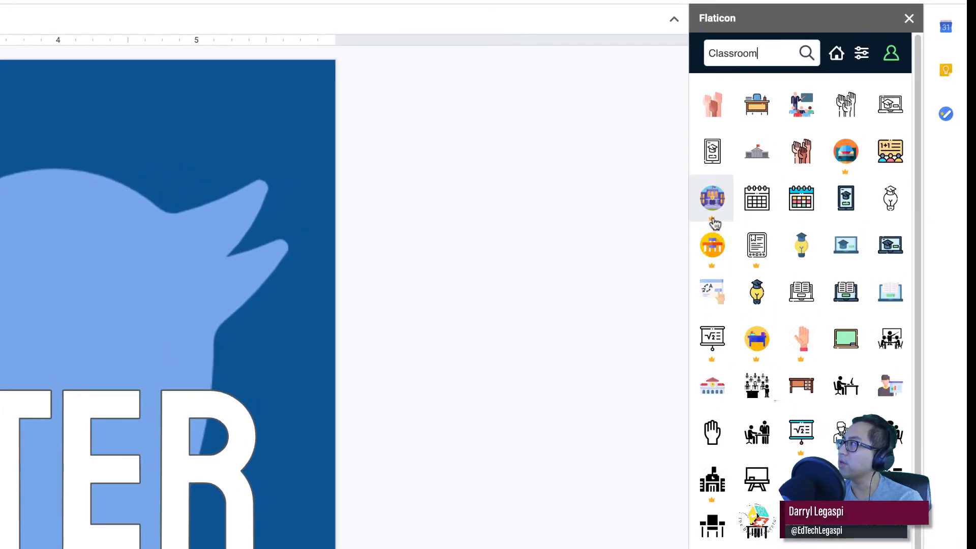
{"action": "mouse_move", "coordinate": [563, 326]}
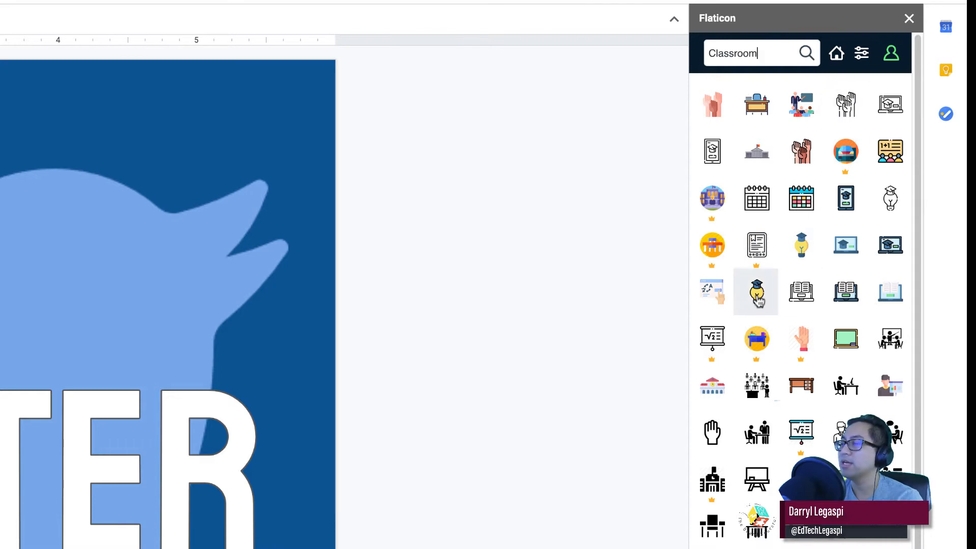
Close the Flaticon sidebar and return to the Banner presentation.
{"action": "left_click", "coordinate": [907, 19]}
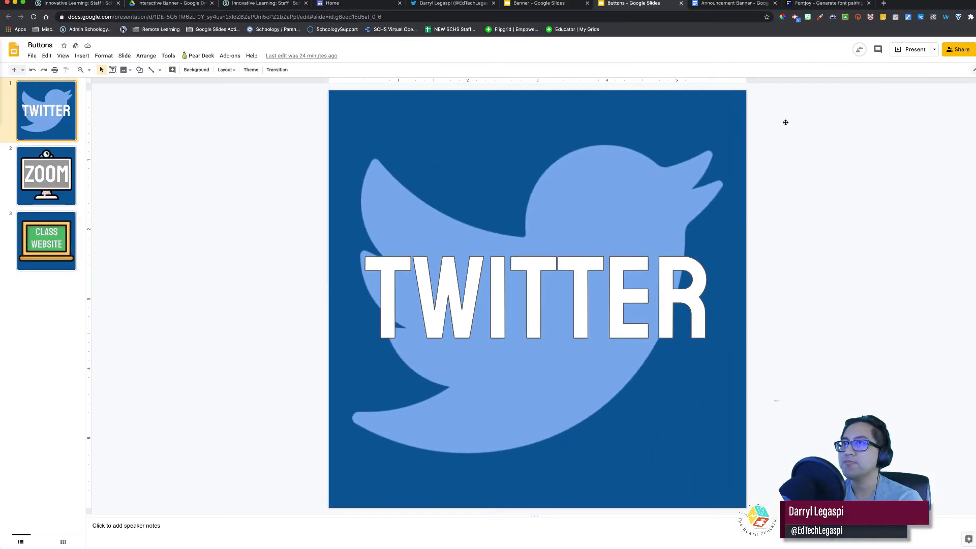
{"action": "mouse_move", "coordinate": [434, 165]}
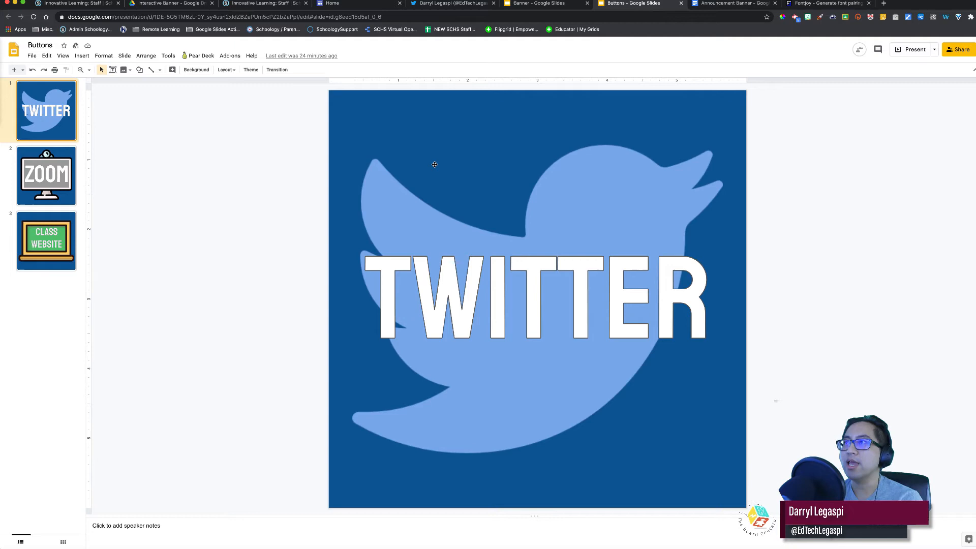
{"action": "mouse_move", "coordinate": [522, 3]}
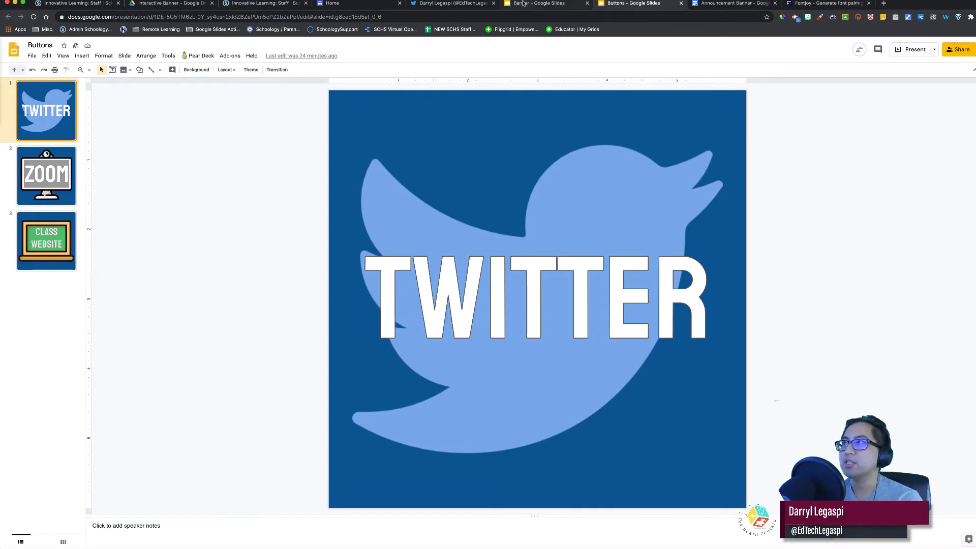
{"action": "left_click", "coordinate": [535, 4]}
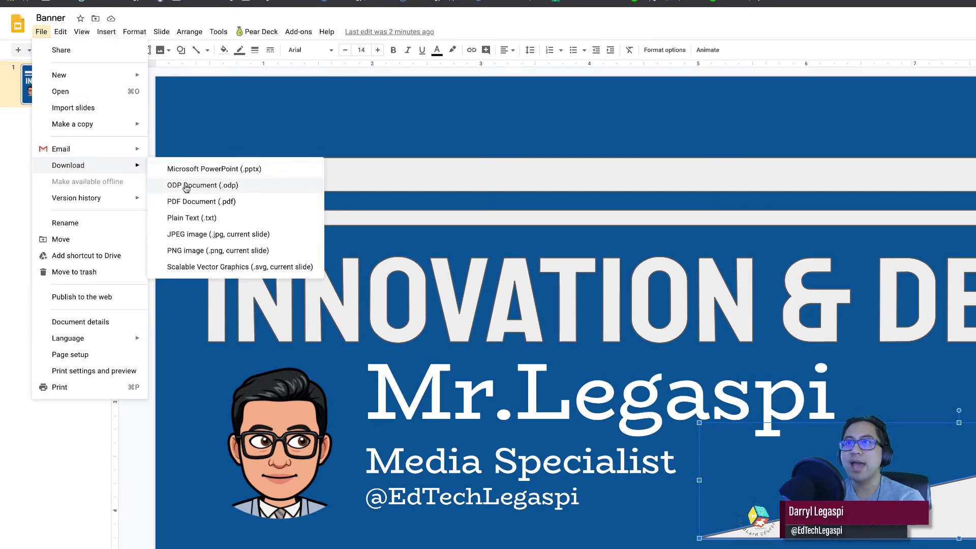
{"action": "mouse_move", "coordinate": [218, 250]}
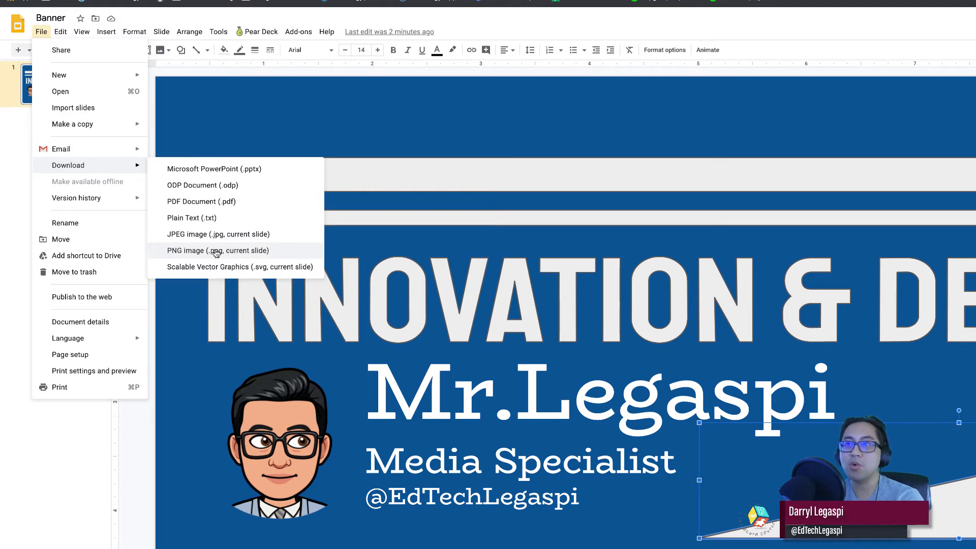
{"action": "mouse_move", "coordinate": [218, 234]}
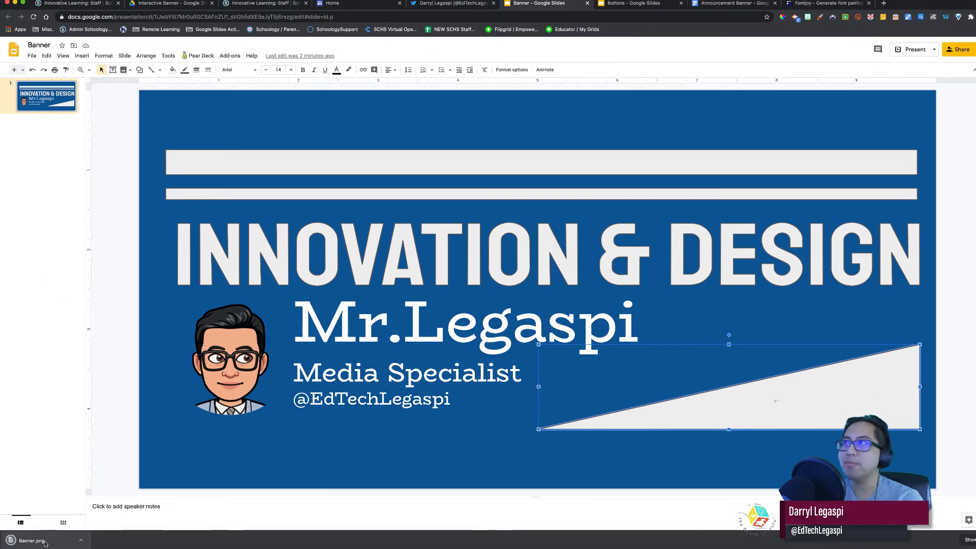
Return to the Buttons presentation after the Banner PNG download.
{"action": "left_click", "coordinate": [634, 4]}
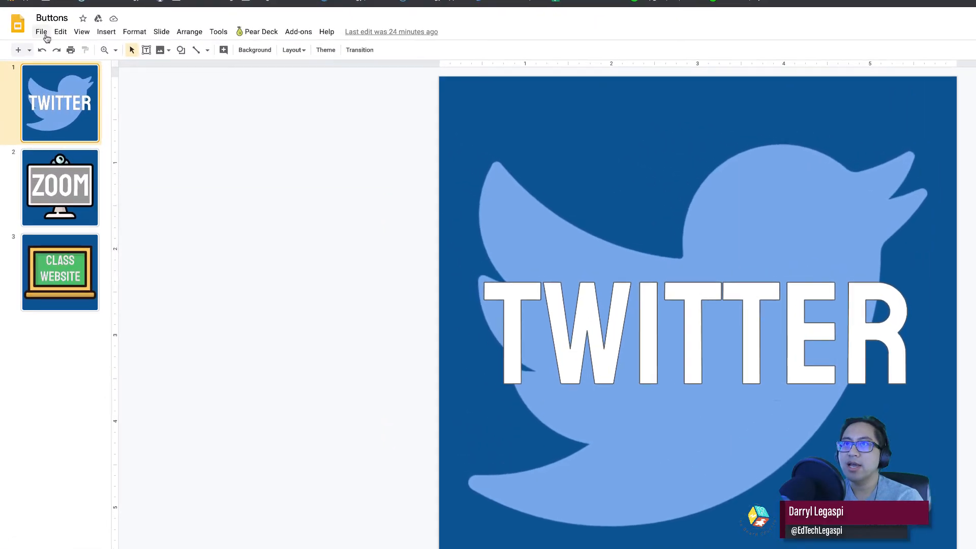
Download the Twitter, Zoom and Class Website button slides each as a current-slide PNG image.
{"action": "left_click", "coordinate": [40, 31]}
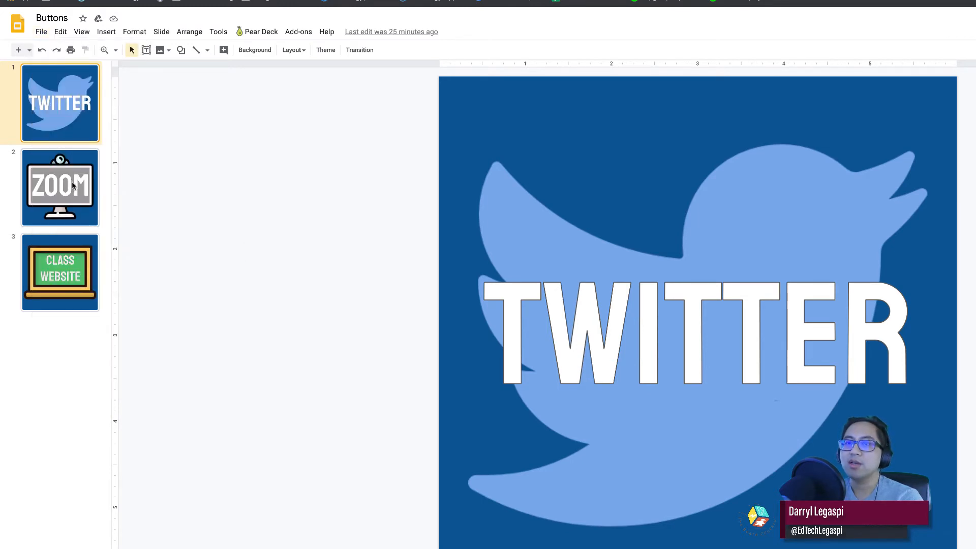
{"action": "left_click", "coordinate": [41, 31]}
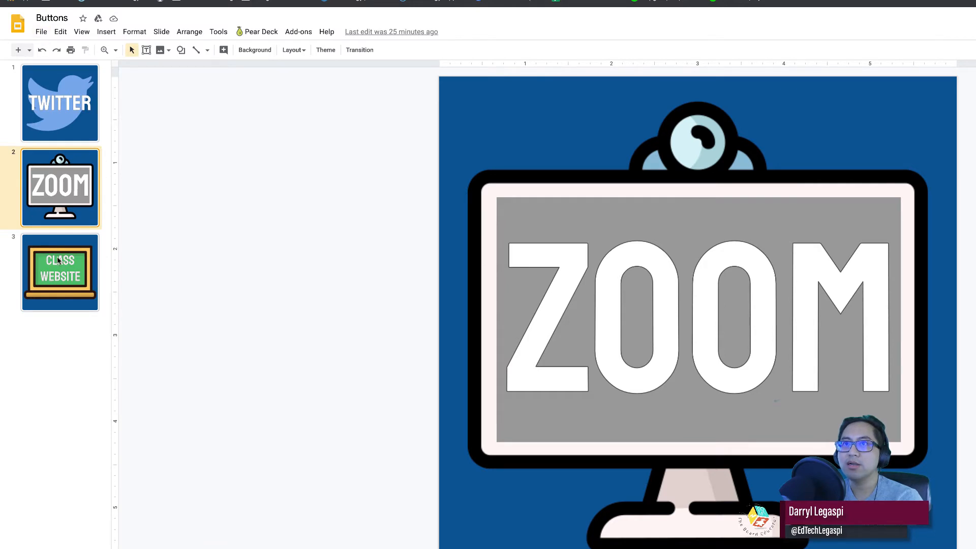
{"action": "left_click", "coordinate": [41, 31]}
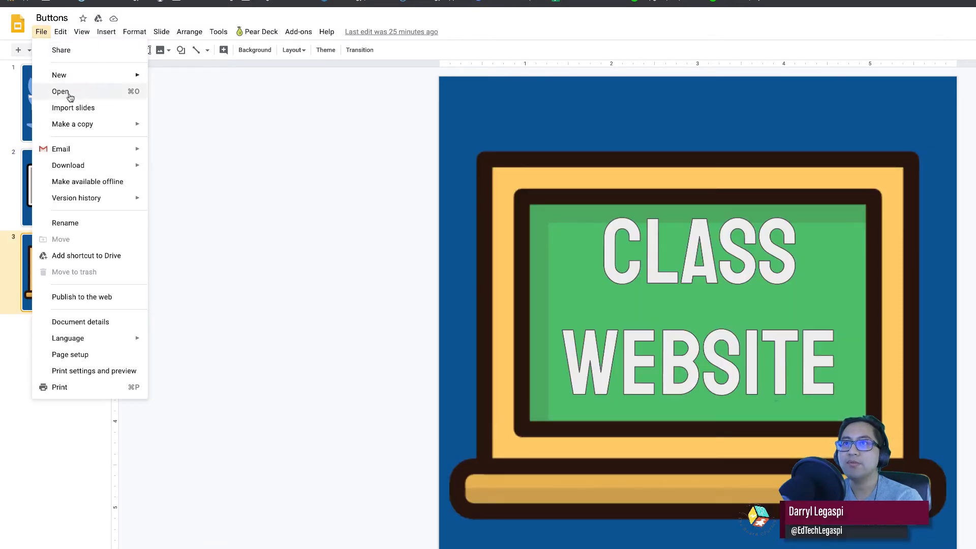
{"action": "left_click", "coordinate": [69, 165]}
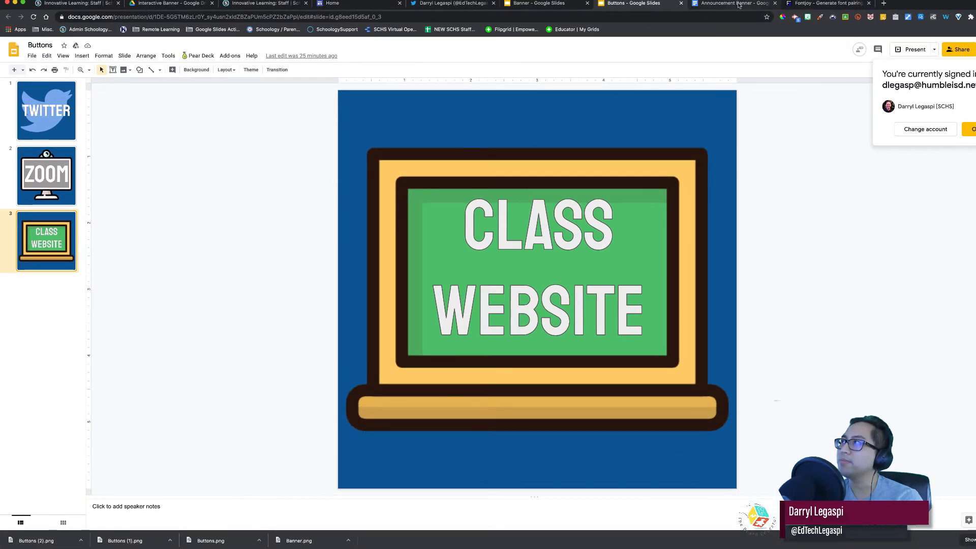
Insert a 3 x 2 table in the Announcement Banner doc and merge its top row.
{"action": "left_click", "coordinate": [734, 4]}
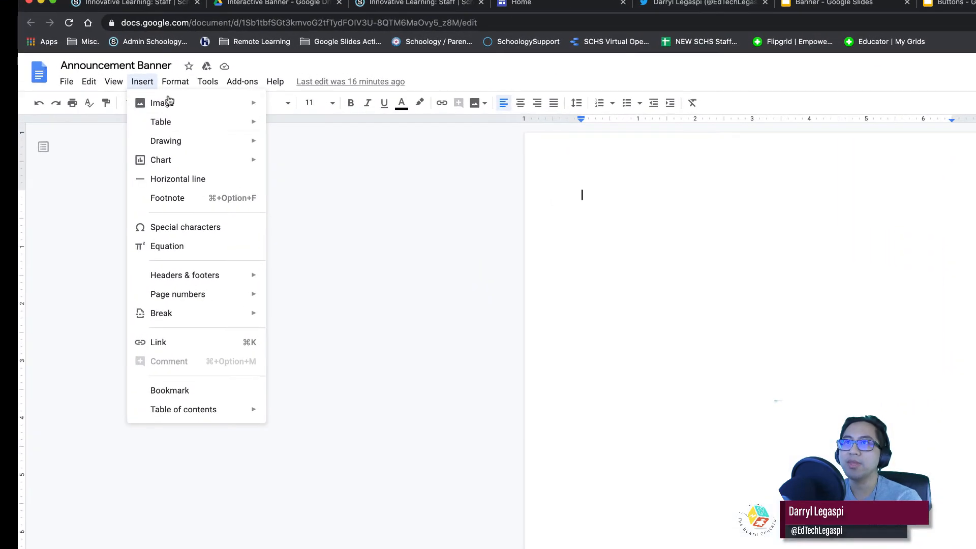
{"action": "mouse_move", "coordinate": [161, 121]}
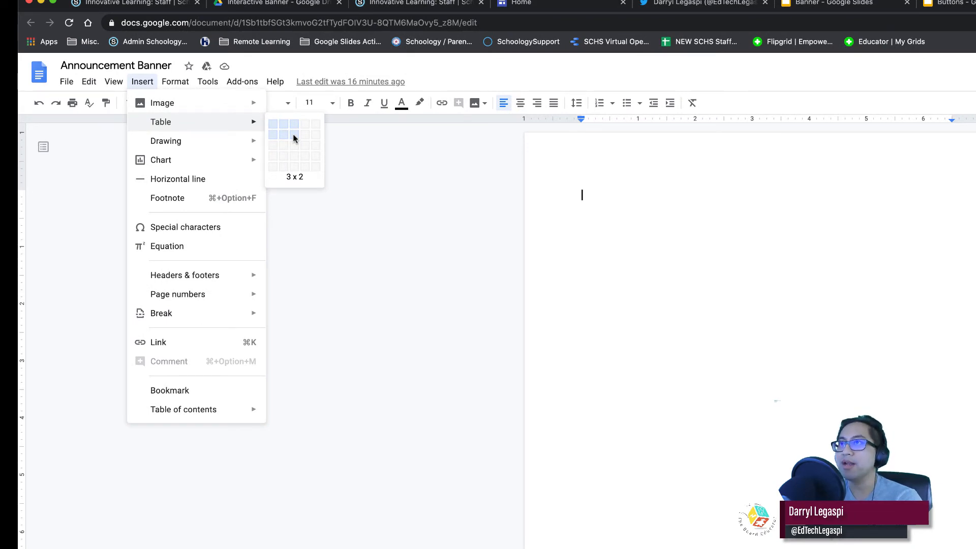
{"action": "left_click", "coordinate": [293, 136]}
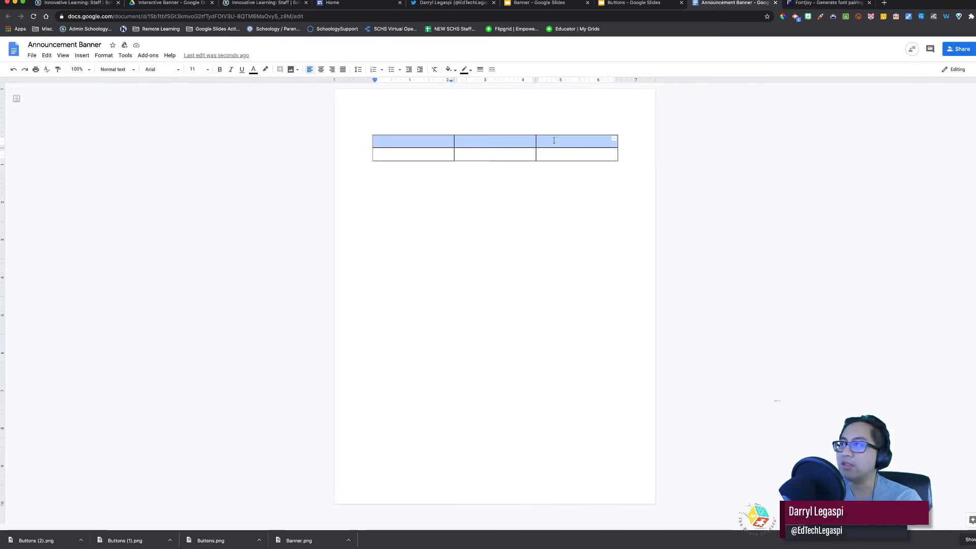
{"action": "right_click", "coordinate": [554, 140]}
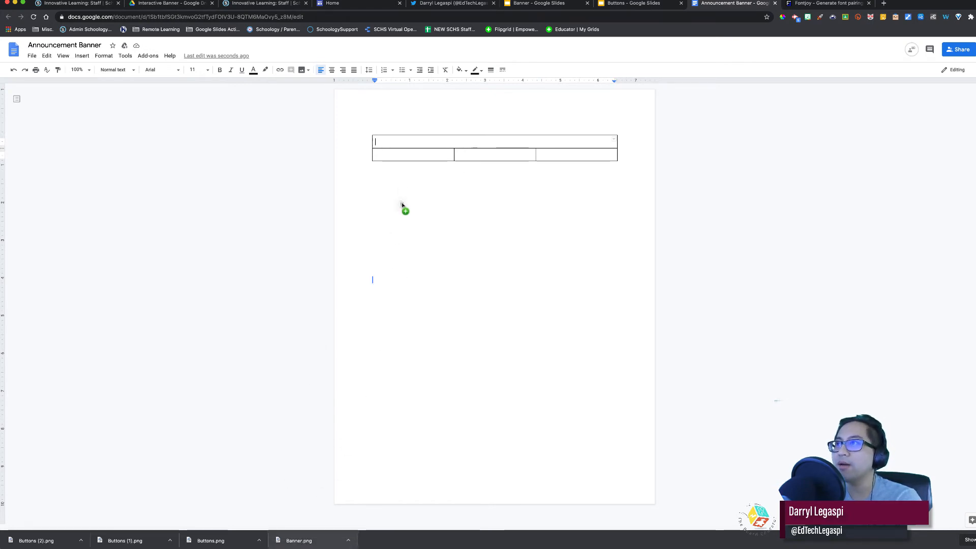
{"action": "mouse_move", "coordinate": [407, 177]}
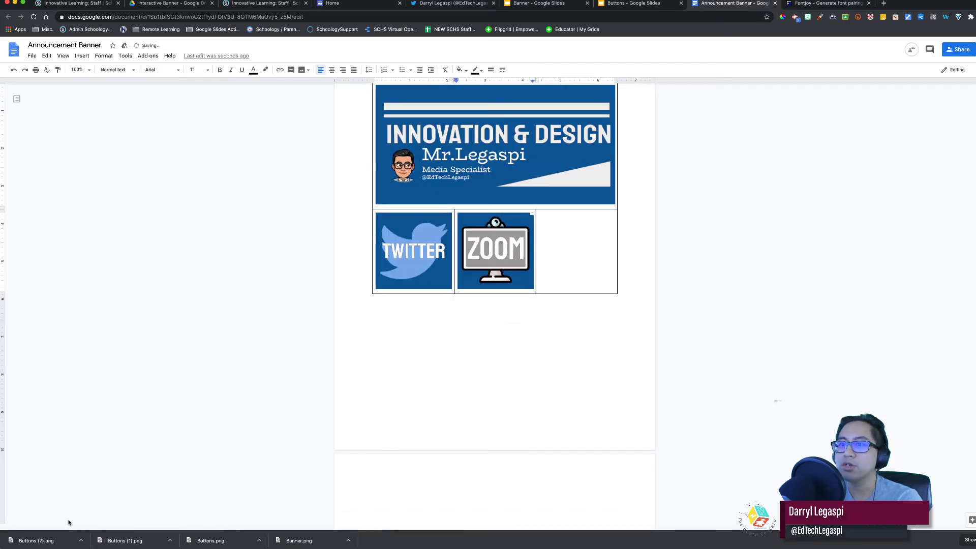
Drop the Class Website button into the last cell and select the banner image in the top cell.
{"action": "left_click", "coordinate": [575, 251]}
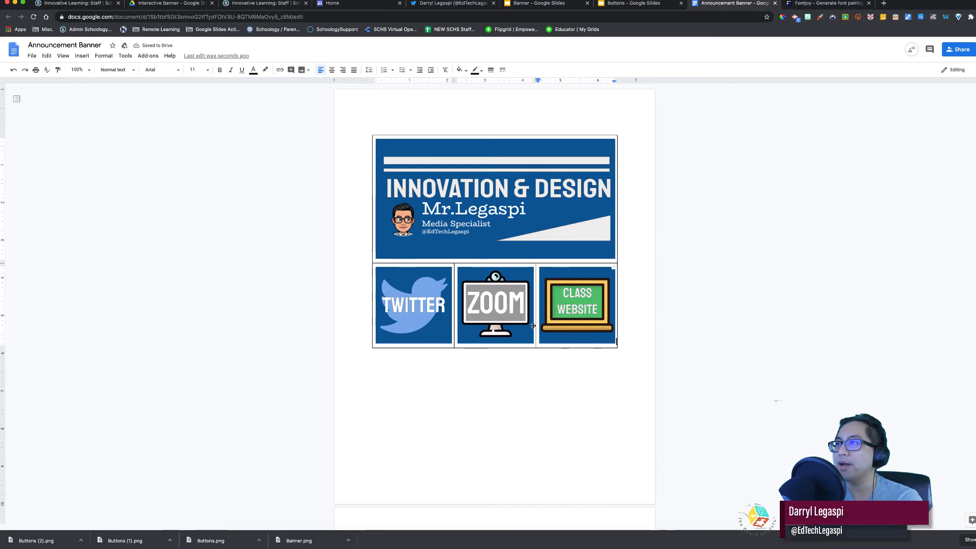
{"action": "left_click", "coordinate": [495, 198]}
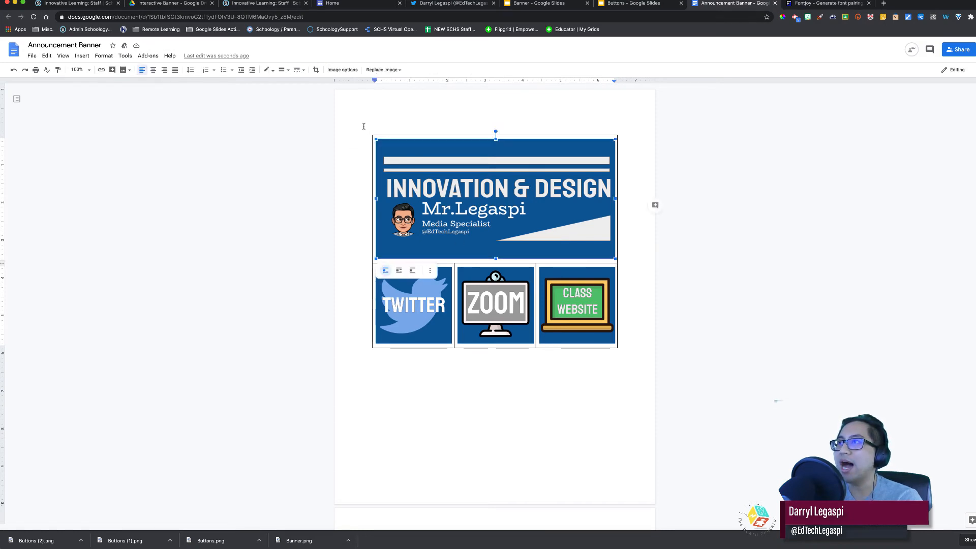
Set the Announcement Banner table's border colour to white in Table properties so the gridlines vanish.
{"action": "left_click", "coordinate": [372, 130]}
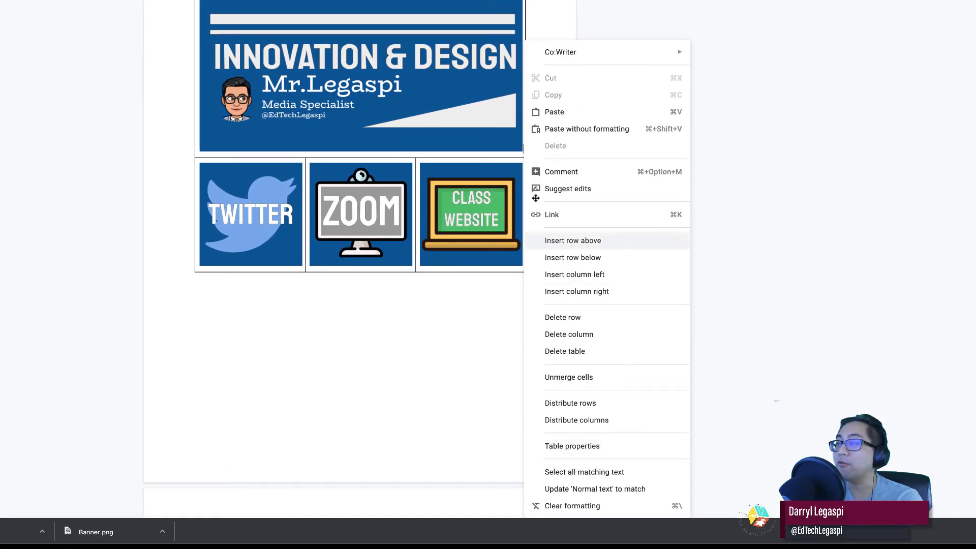
{"action": "left_click", "coordinate": [571, 445]}
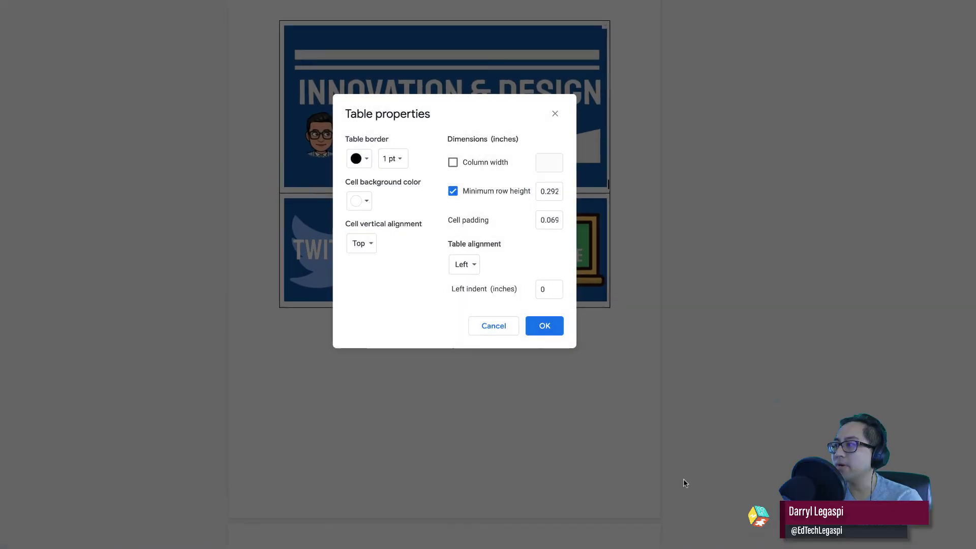
{"action": "left_click", "coordinate": [359, 158]}
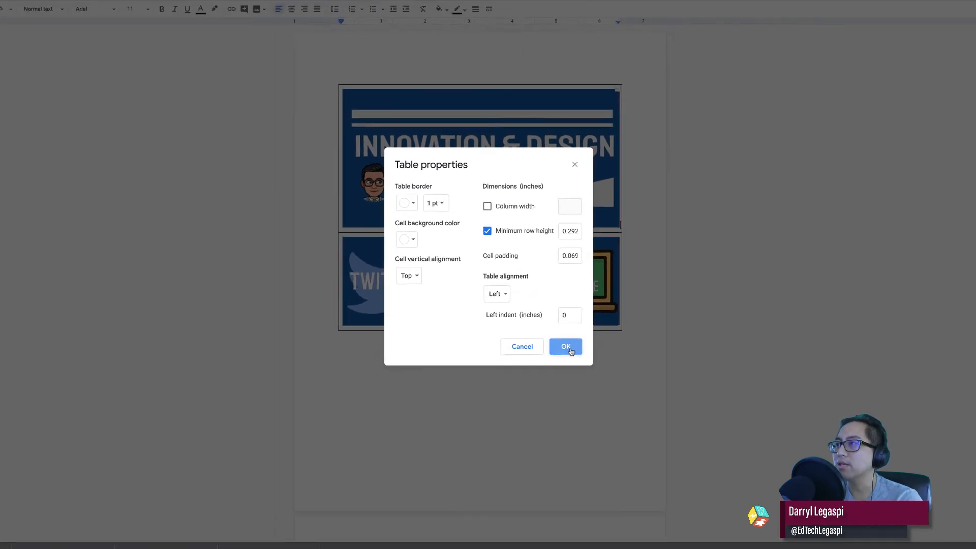
{"action": "left_click", "coordinate": [565, 346]}
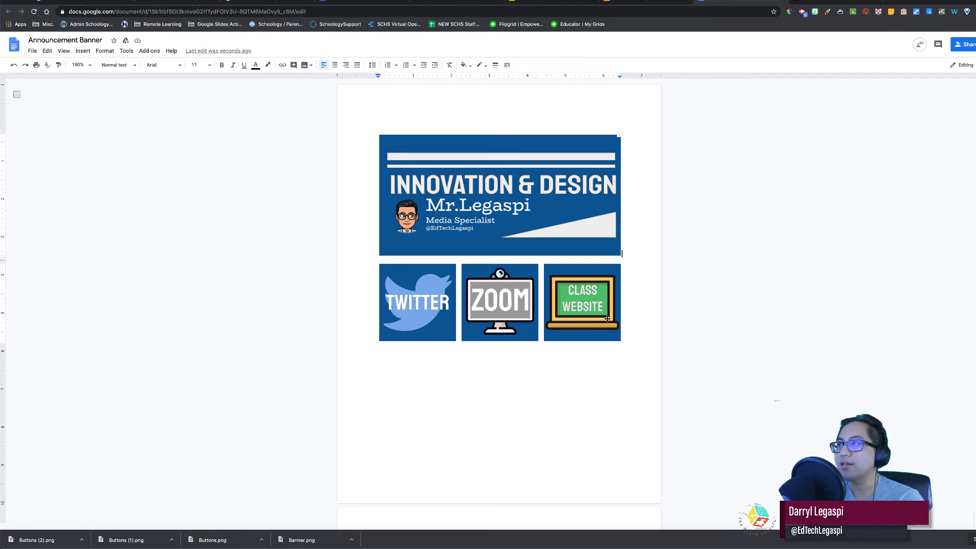
{"action": "mouse_move", "coordinate": [420, 283]}
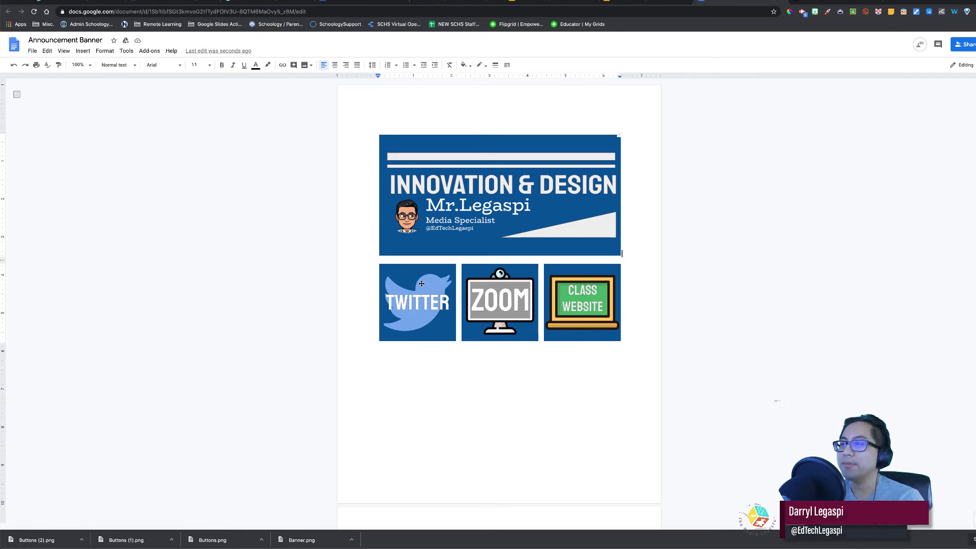
Link the Twitter button image to twitter.com/EdTechLegaspi.
{"action": "left_click", "coordinate": [416, 302]}
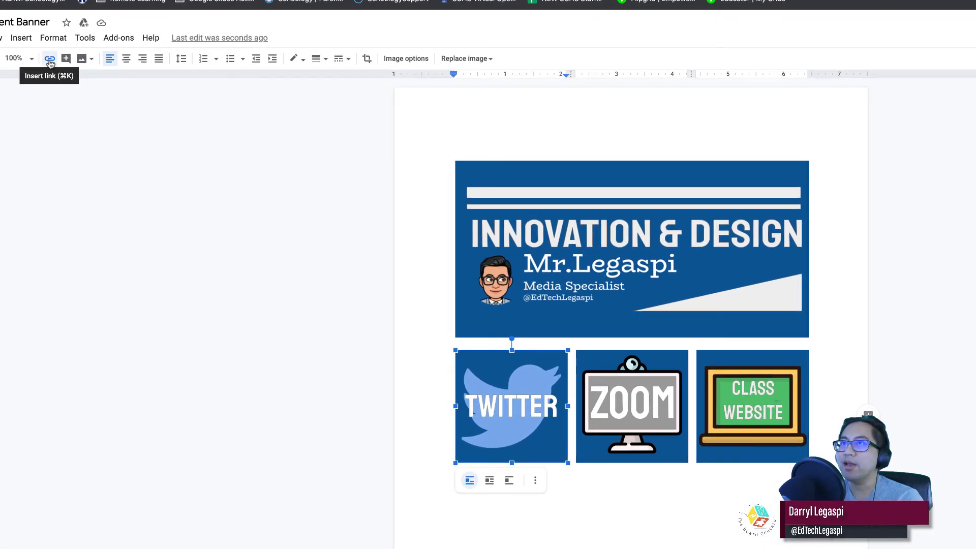
{"action": "left_click", "coordinate": [50, 59]}
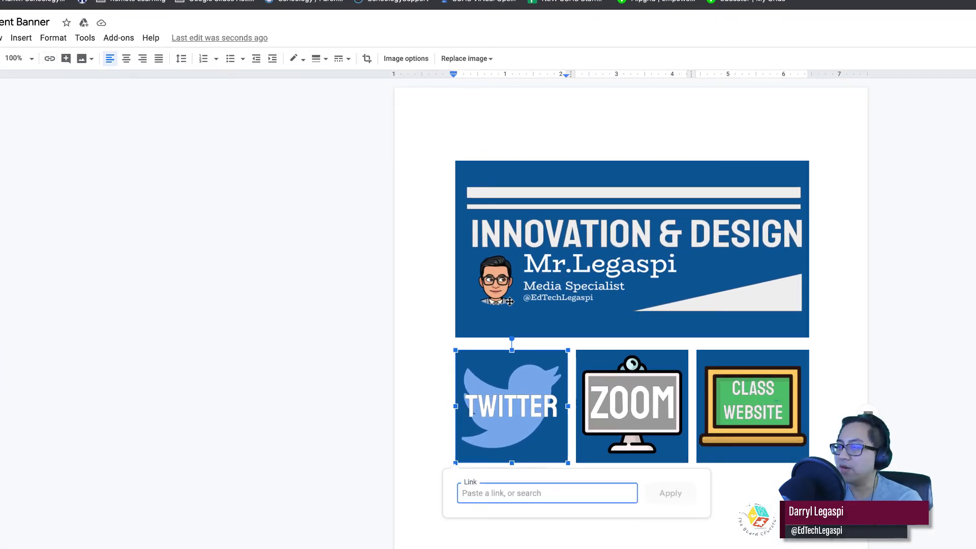
{"action": "type", "text": "twitt"}
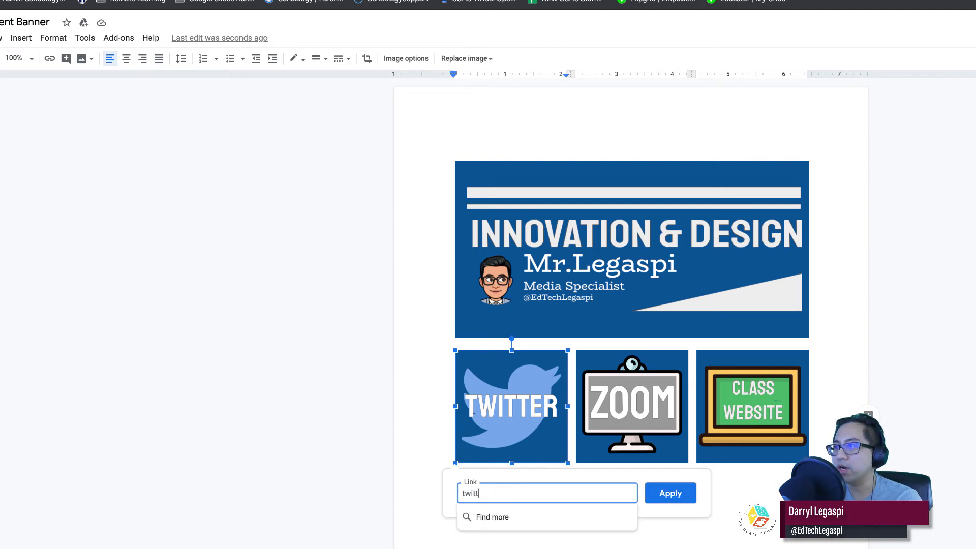
{"action": "type", "text": "twitter.com/"}
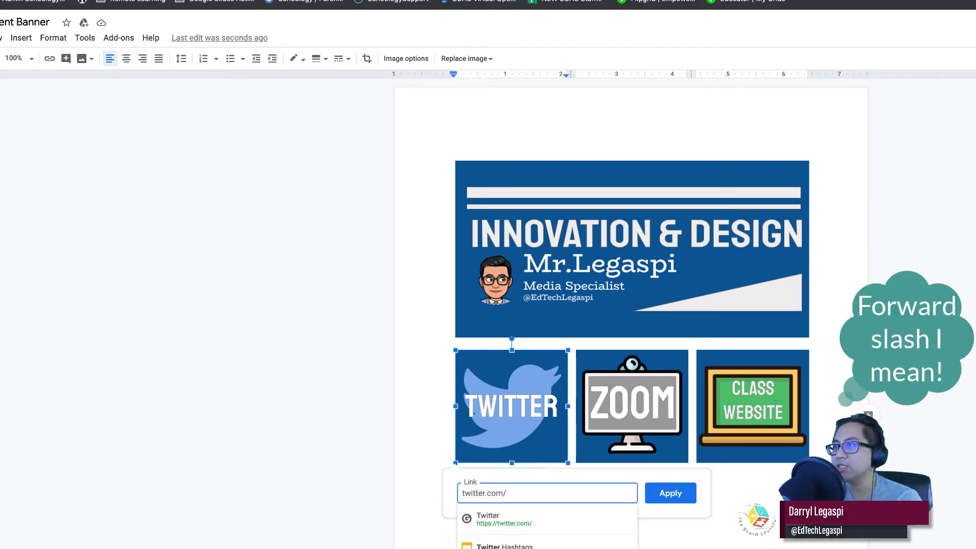
{"action": "type", "text": "EdTechL"}
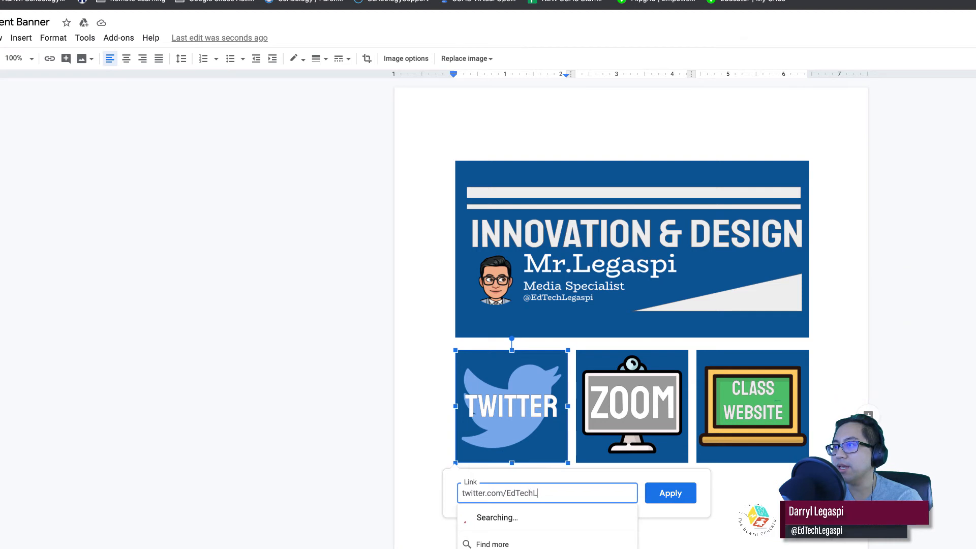
{"action": "type", "text": "egaspi"}
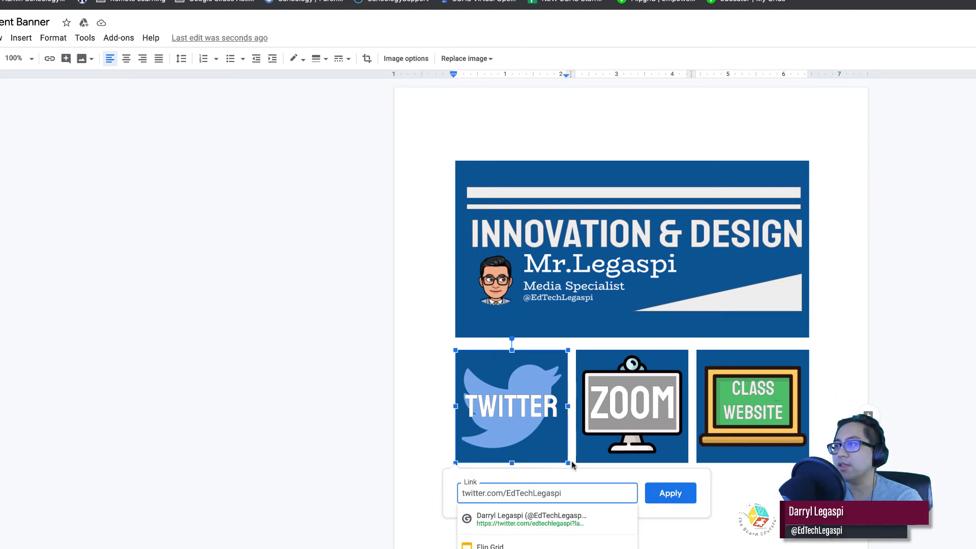
{"action": "left_click", "coordinate": [668, 493]}
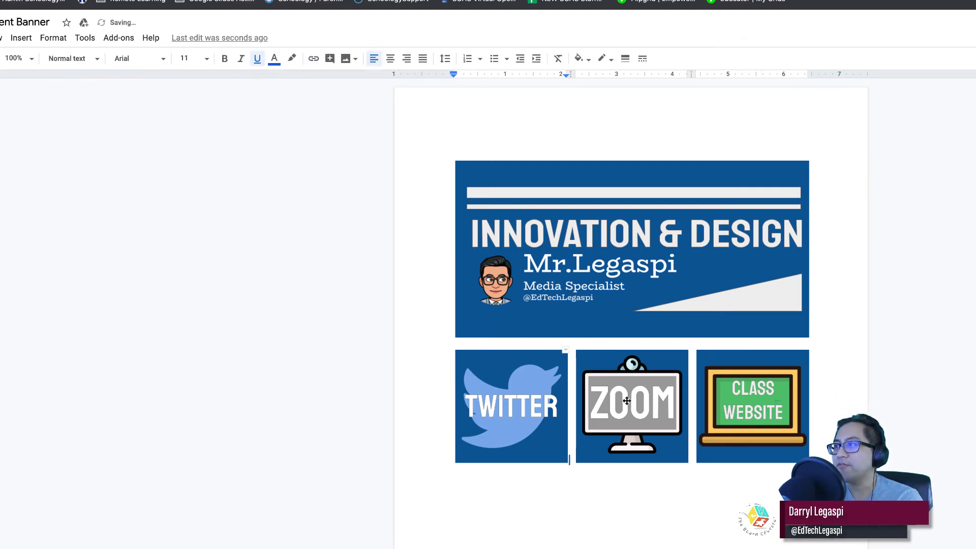
{"action": "left_click", "coordinate": [631, 401]}
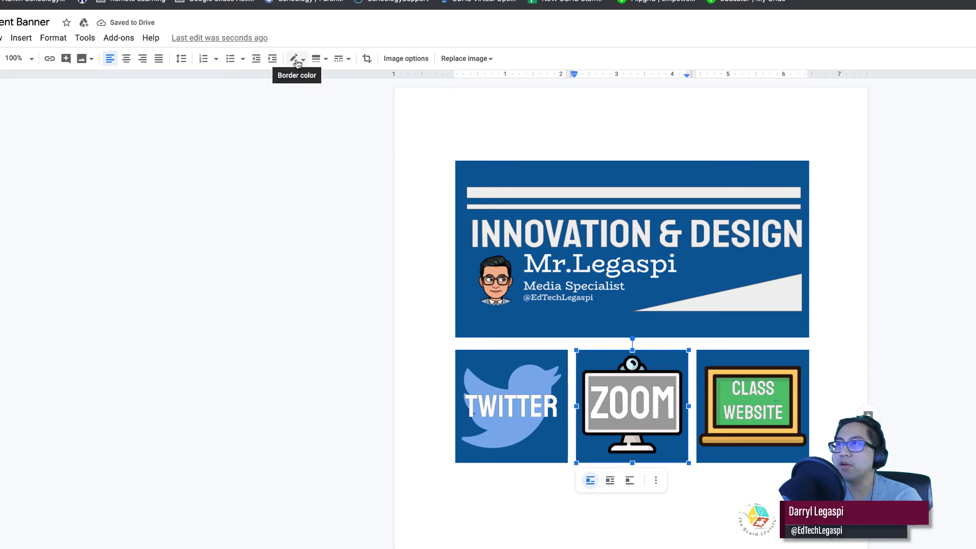
{"action": "left_click", "coordinate": [589, 480]}
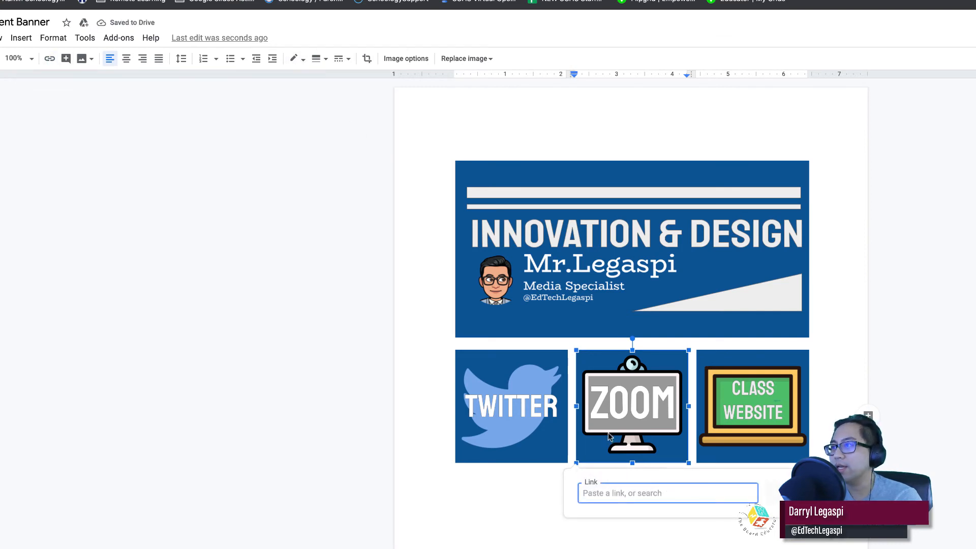
{"action": "type", "text": "zoom.us"}
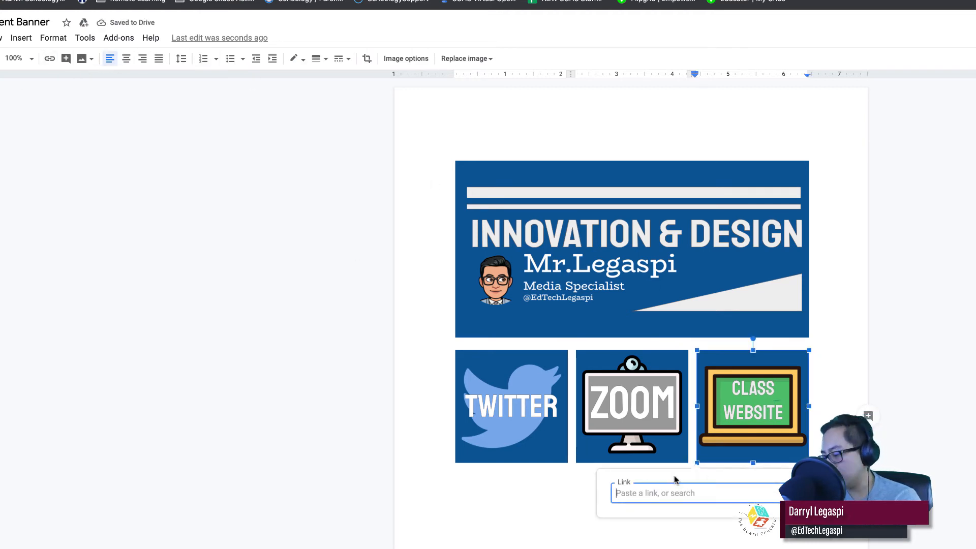
{"action": "type", "text": "www.edtechlegaspi"}
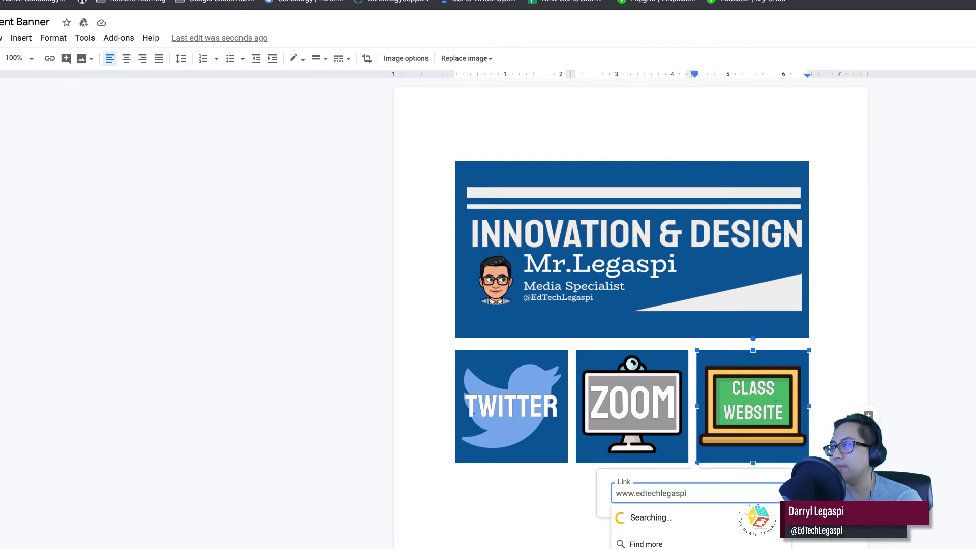
{"action": "type", "text": ".com"}
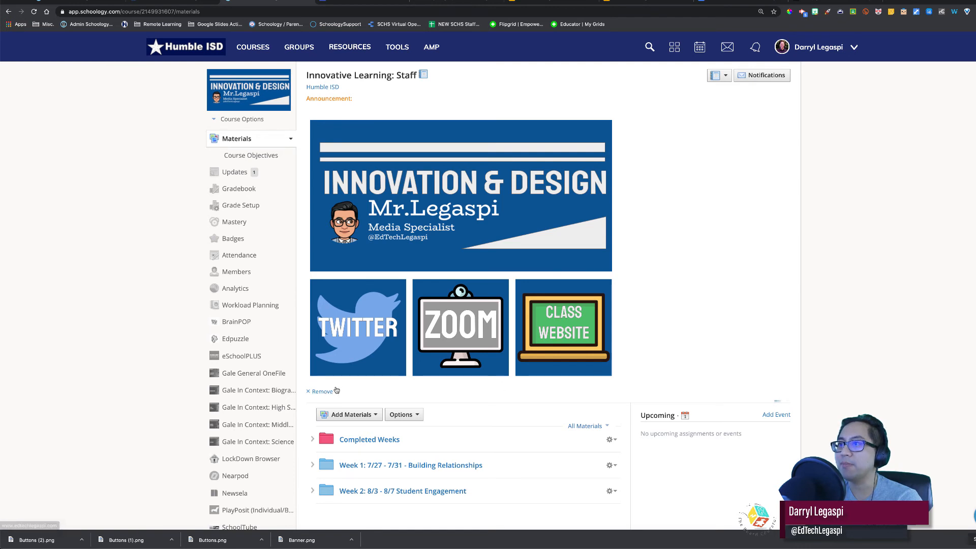
Remove the old course-page announcement and go to the course's Updates page.
{"action": "left_click", "coordinate": [321, 390]}
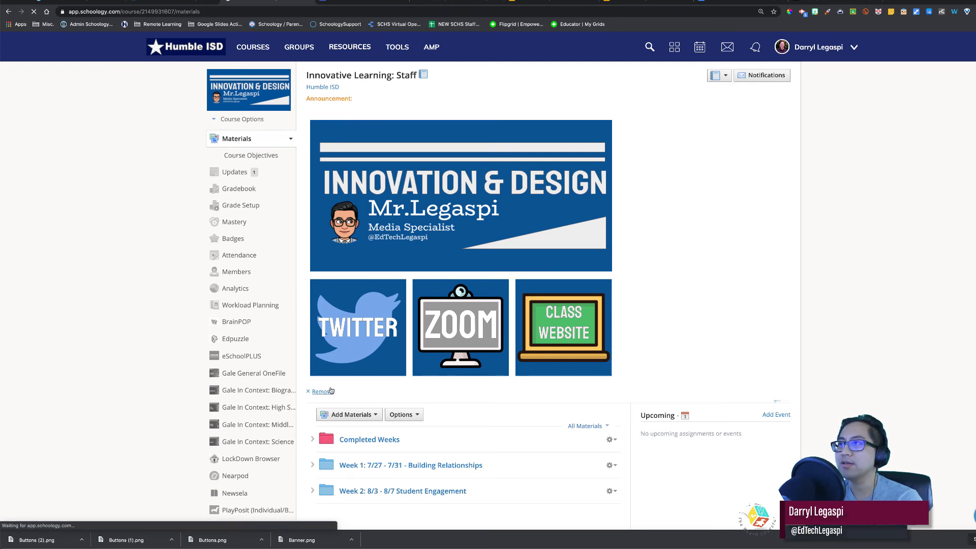
{"action": "left_click", "coordinate": [320, 391]}
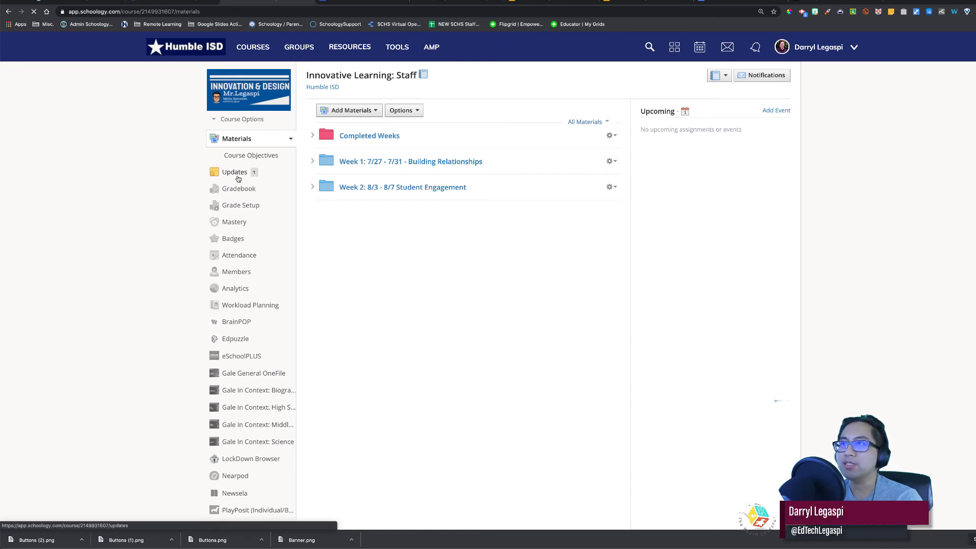
{"action": "left_click", "coordinate": [234, 172]}
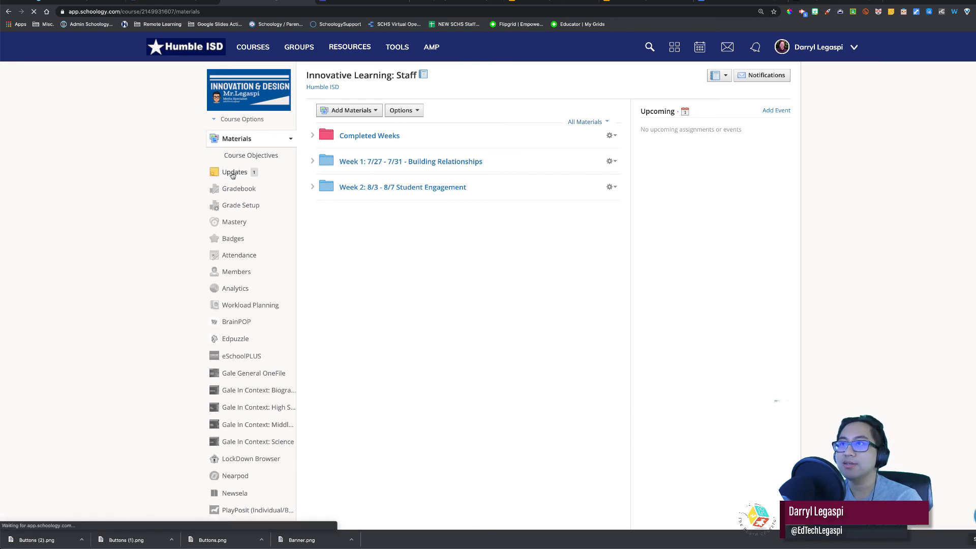
{"action": "left_click", "coordinate": [234, 171]}
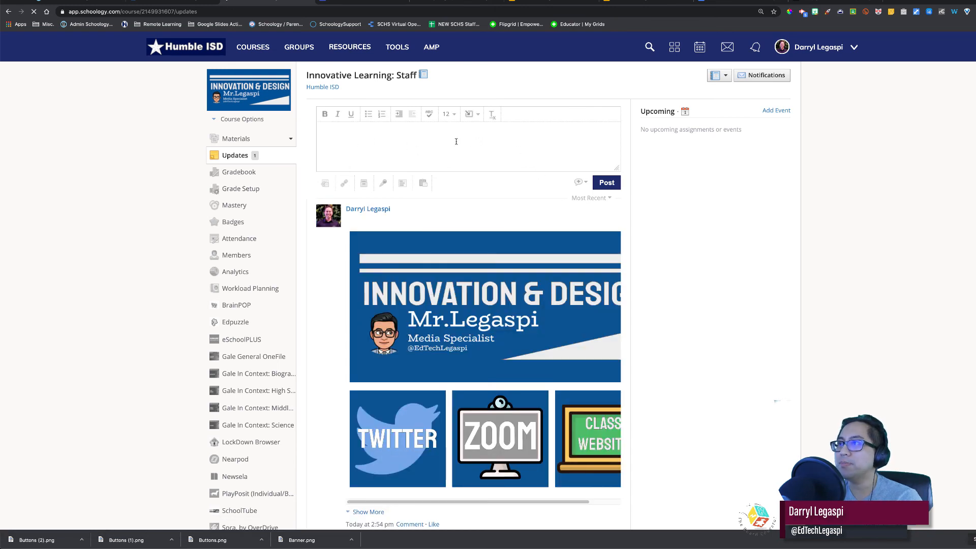
Paste the banner and three buttons into the update box, set the comment option and post it.
{"action": "key", "text": "cmd+v"}
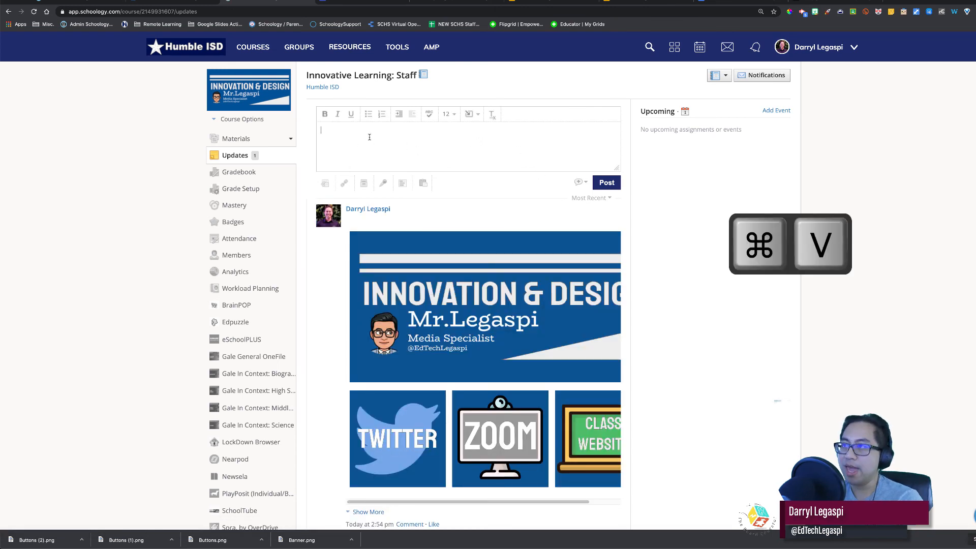
{"action": "key", "text": "cmd+v"}
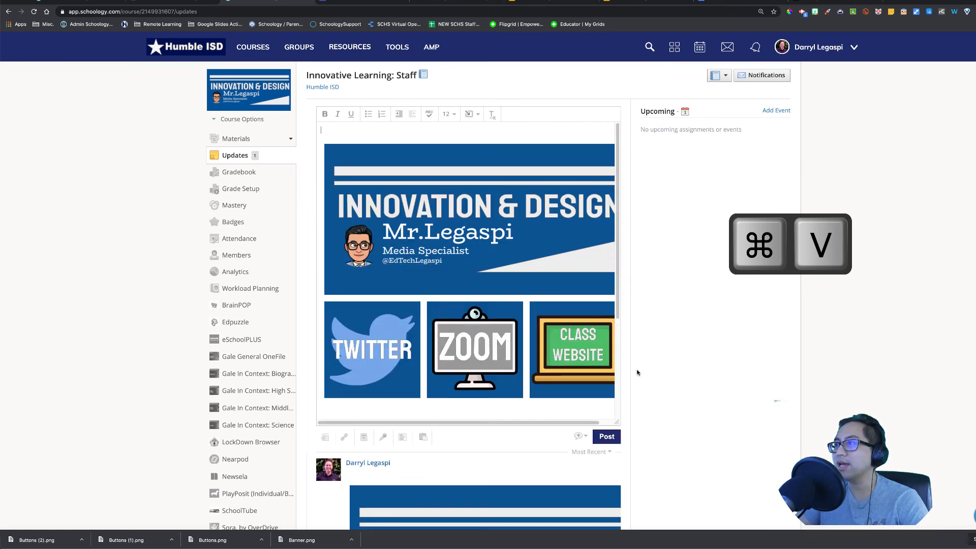
{"action": "left_click", "coordinate": [475, 349]}
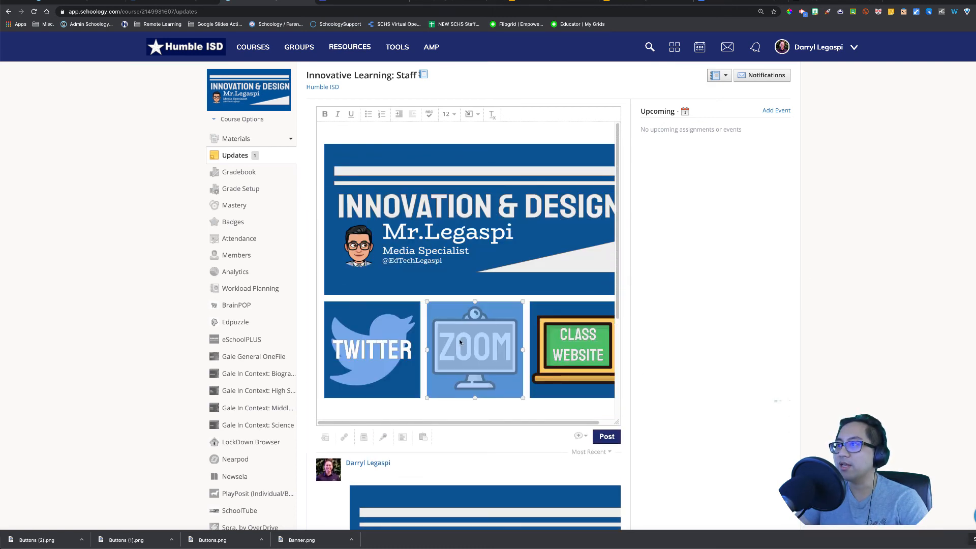
{"action": "mouse_move", "coordinate": [393, 338]}
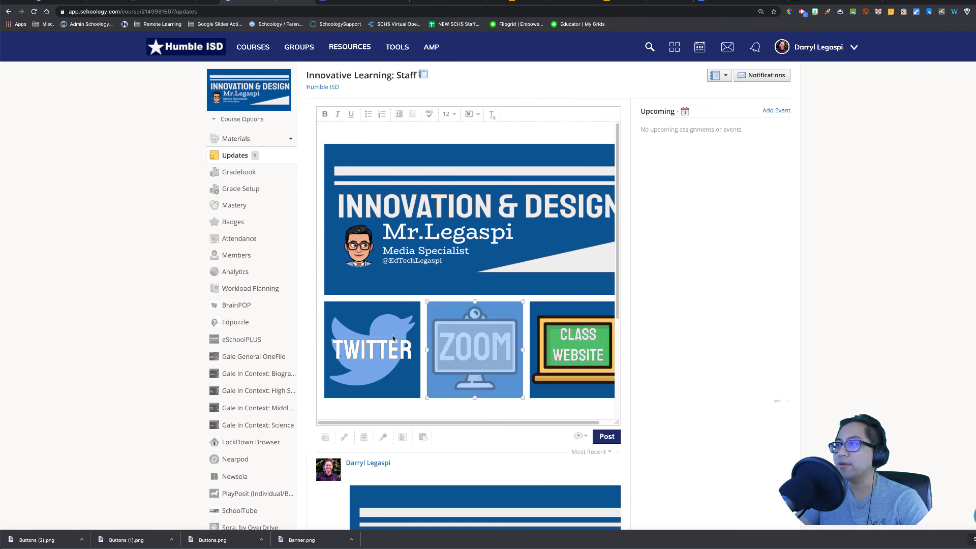
{"action": "scroll", "scroll_direction": "up", "scroll_amount": 3}
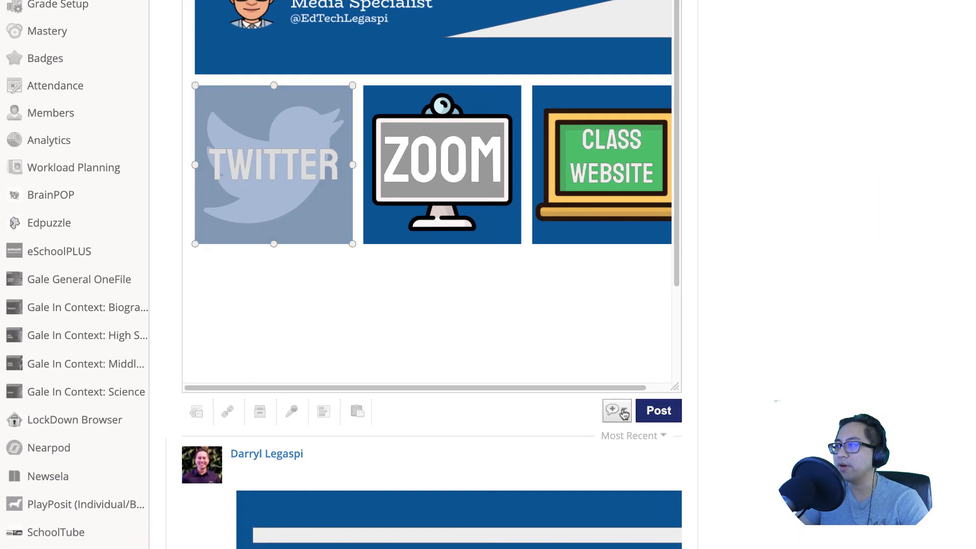
{"action": "left_click", "coordinate": [612, 409]}
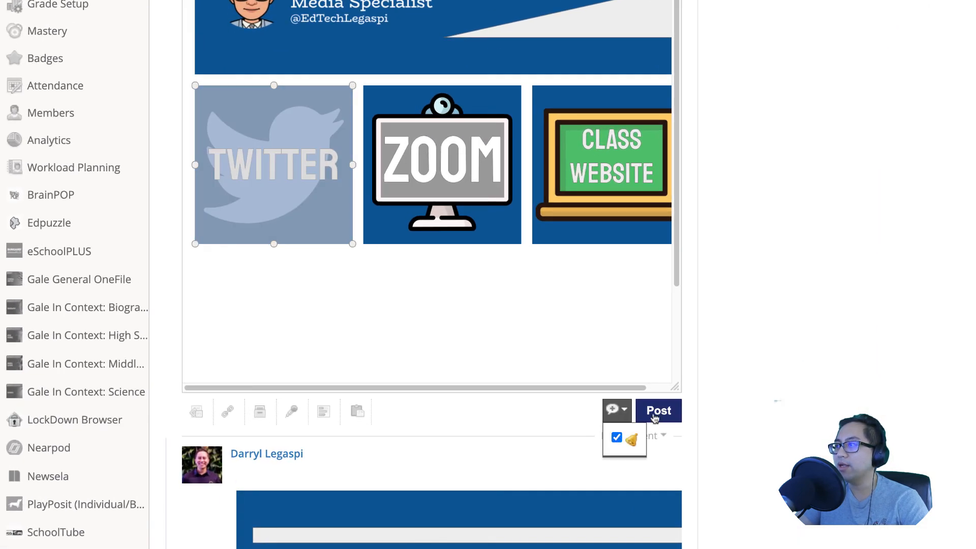
{"action": "left_click", "coordinate": [657, 410]}
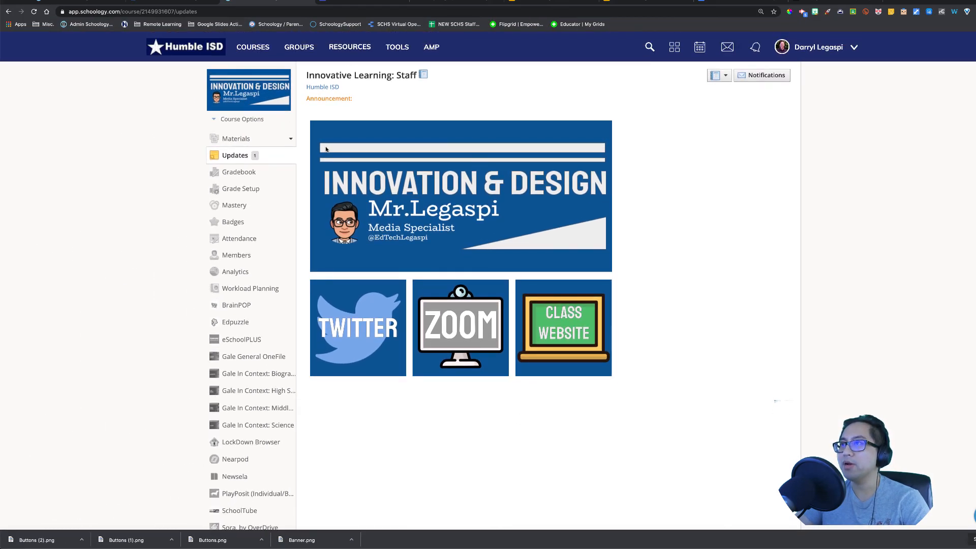
View the posted announcement on the Materials page and follow its Twitter button to the profile.
{"action": "scroll", "scroll_direction": "down", "scroll_amount": 3}
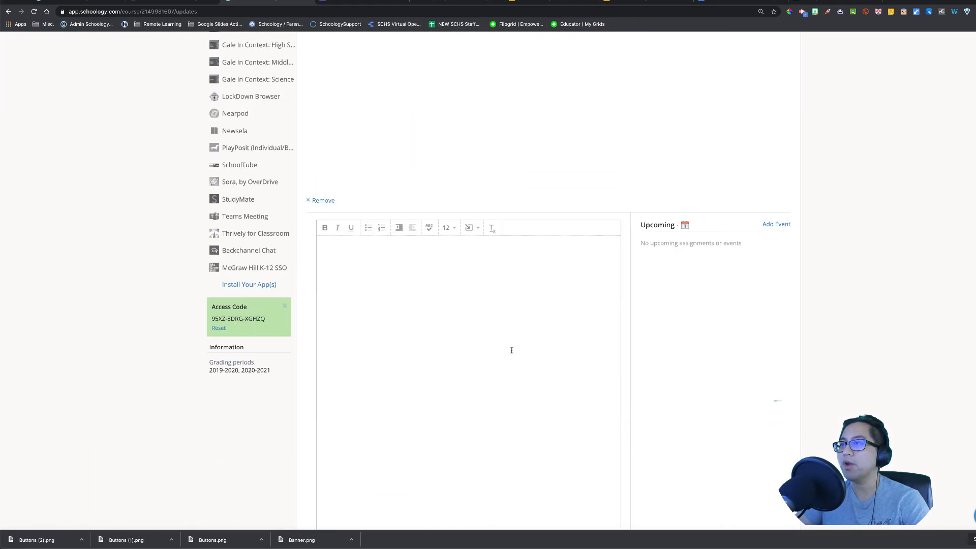
{"action": "scroll", "scroll_direction": "up", "scroll_amount": 3}
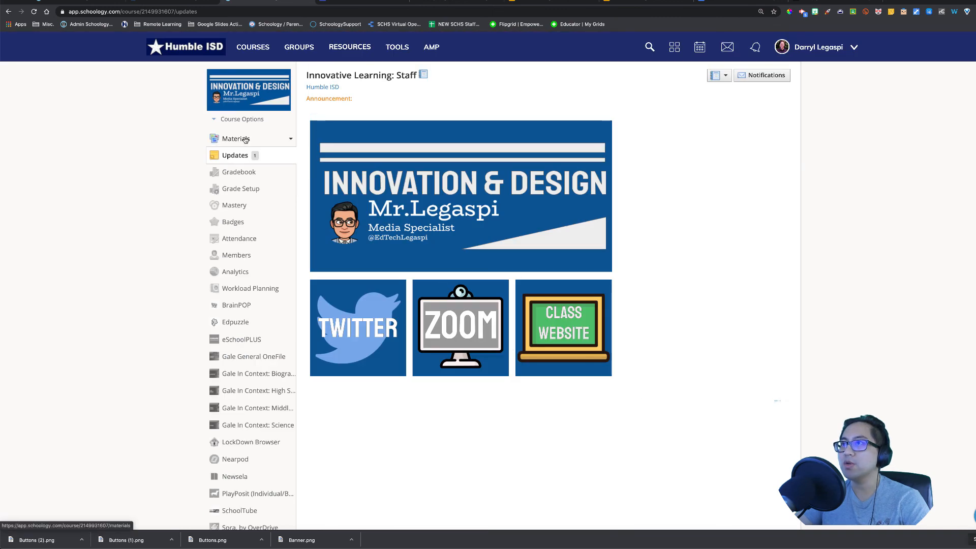
{"action": "left_click", "coordinate": [237, 138]}
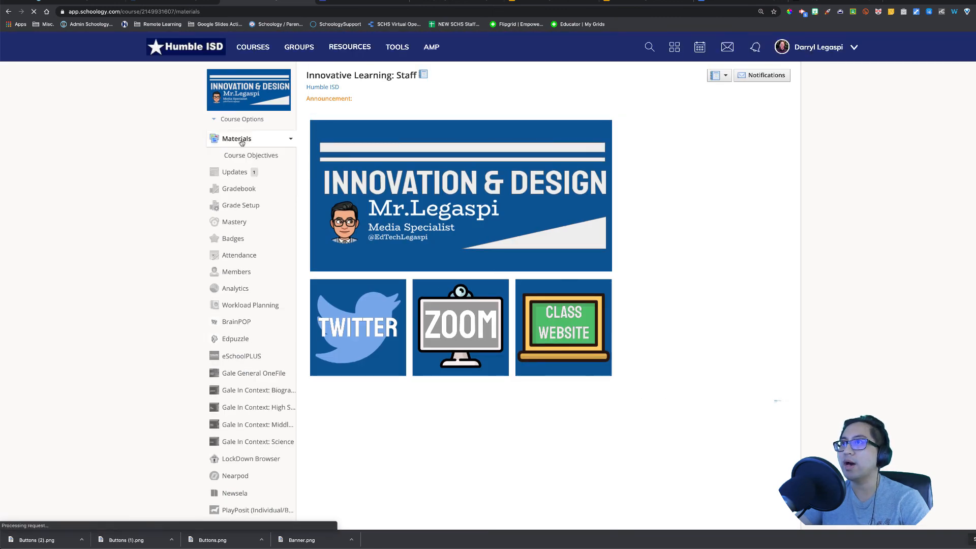
{"action": "mouse_move", "coordinate": [535, 317]}
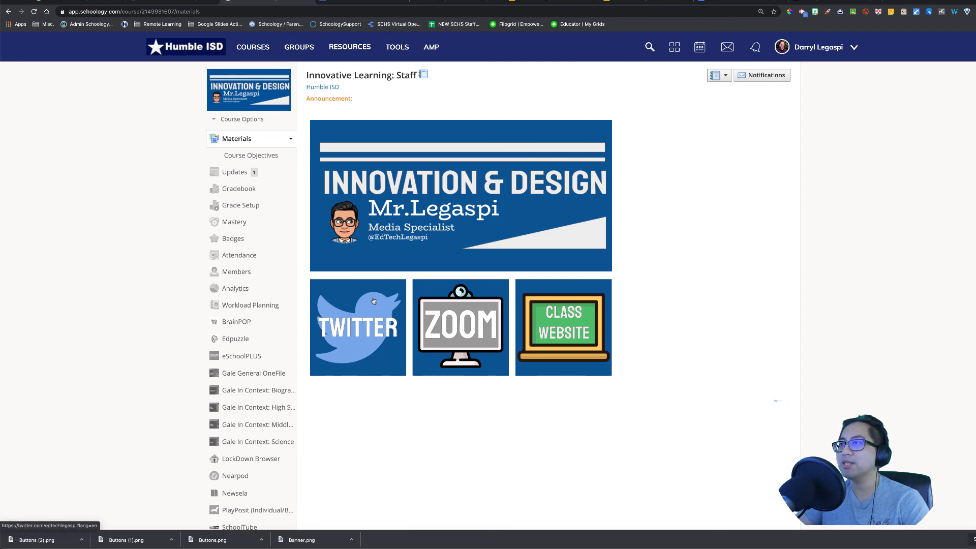
{"action": "left_click", "coordinate": [358, 326]}
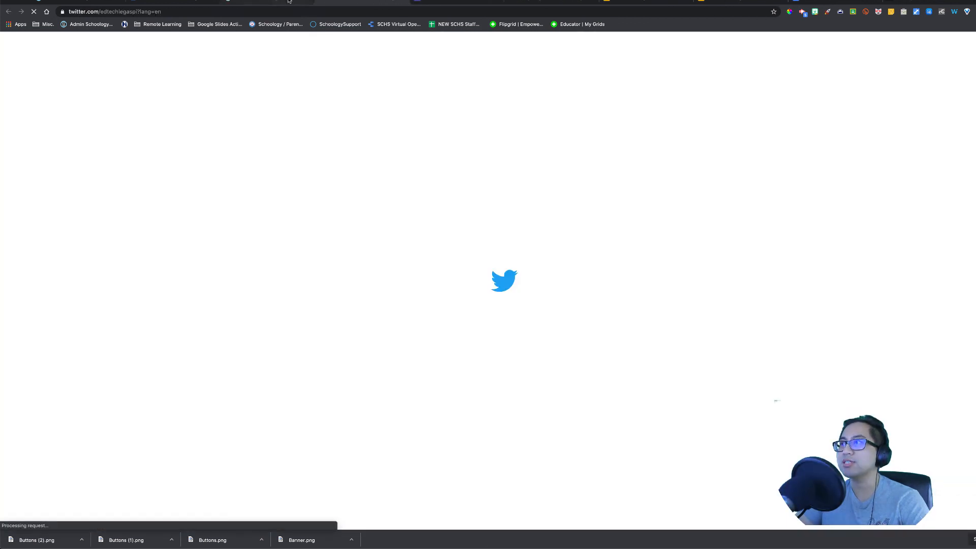